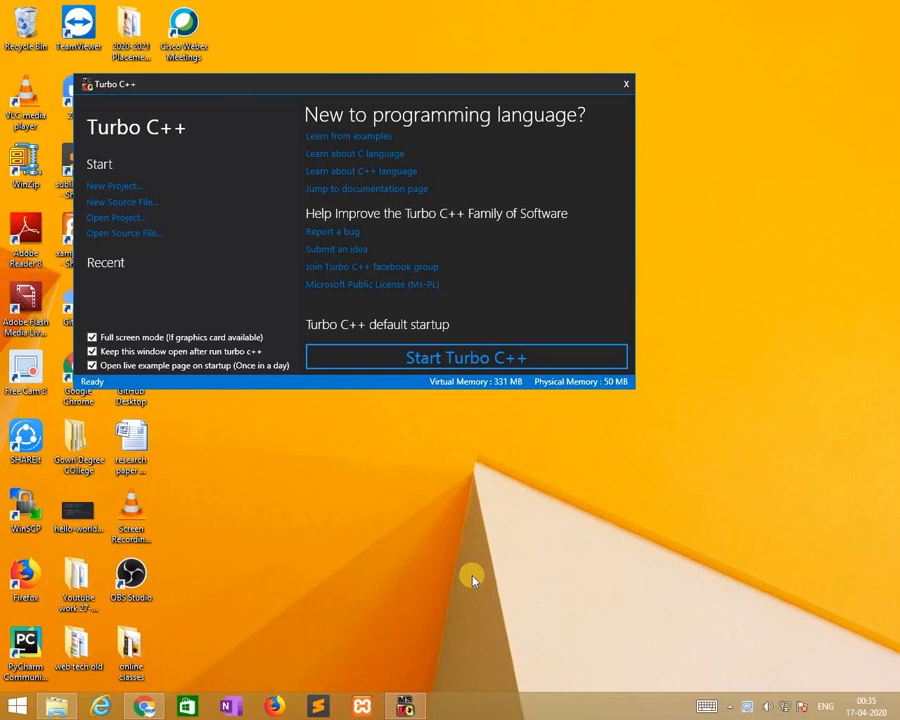
mouse_move(368, 518)
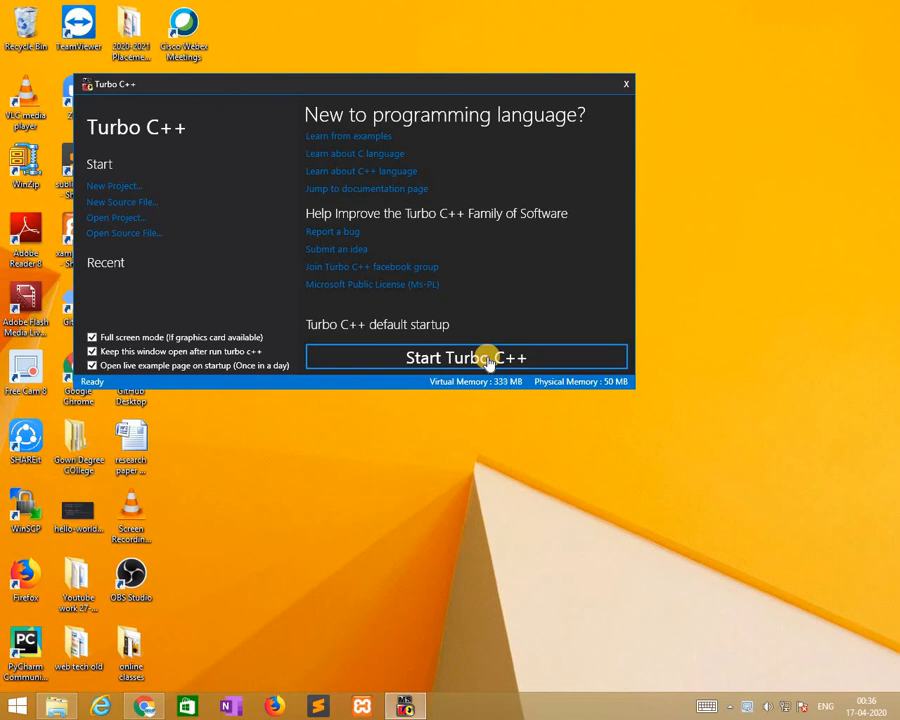
Step: Launch Turbo C++ and create a new empty source file
click(467, 357)
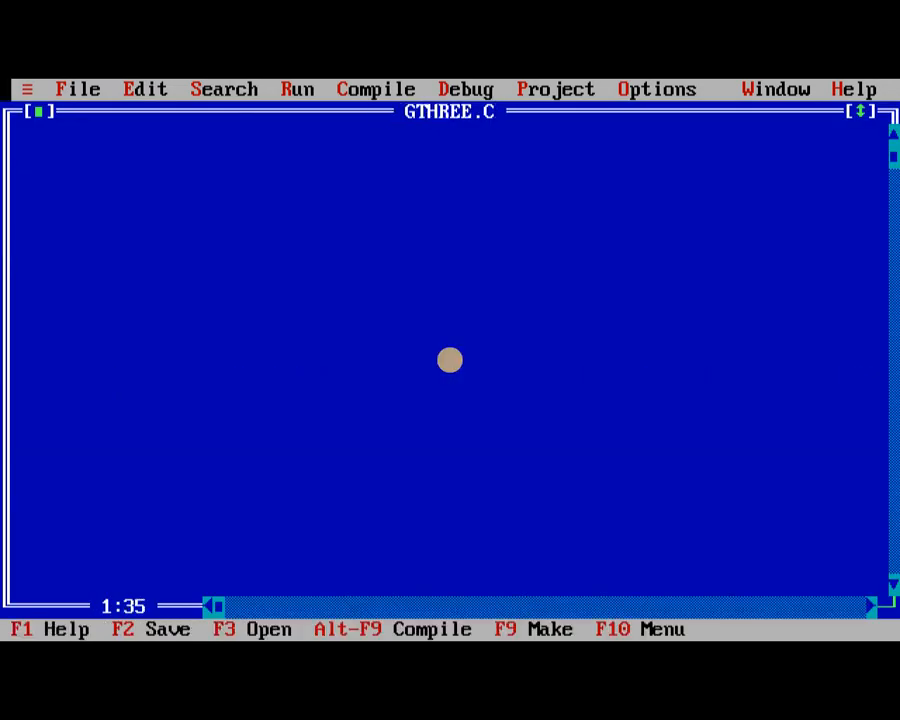
click(78, 89)
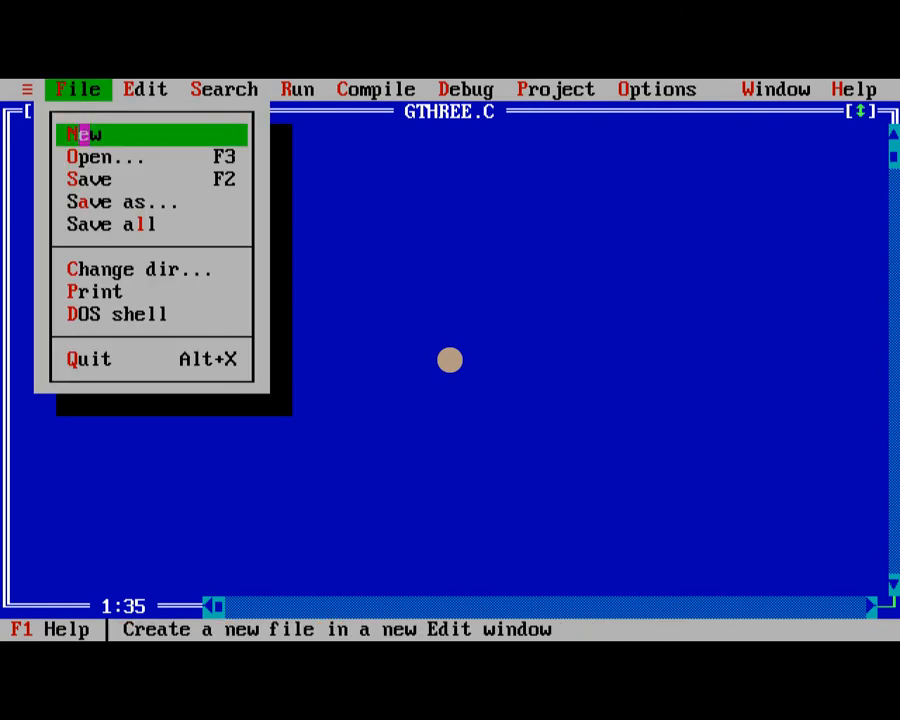
click(87, 134)
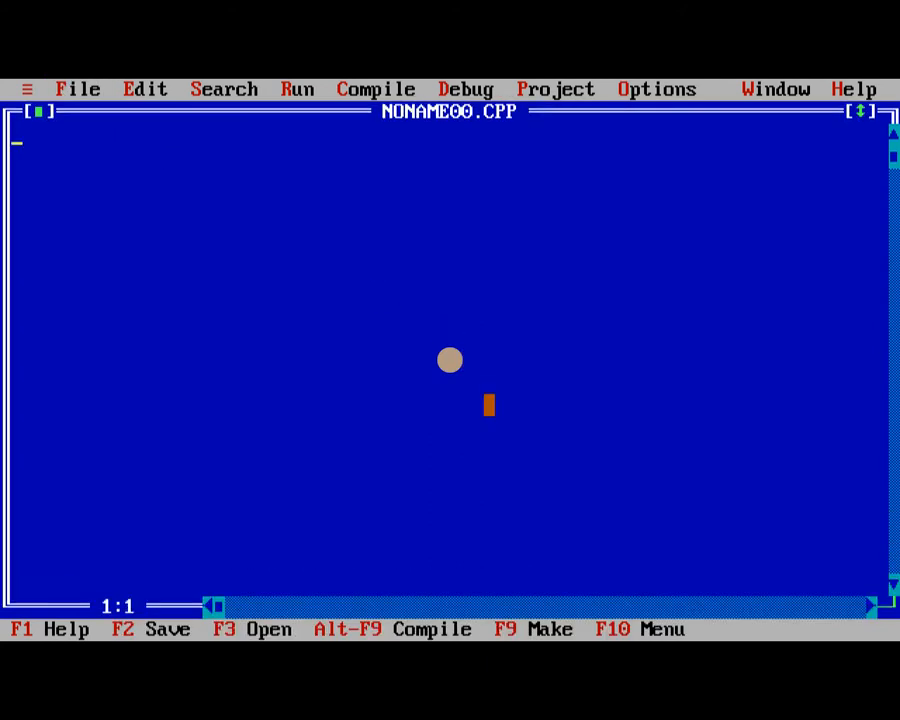
Step: Save the new file as BIT.C
key(F2)
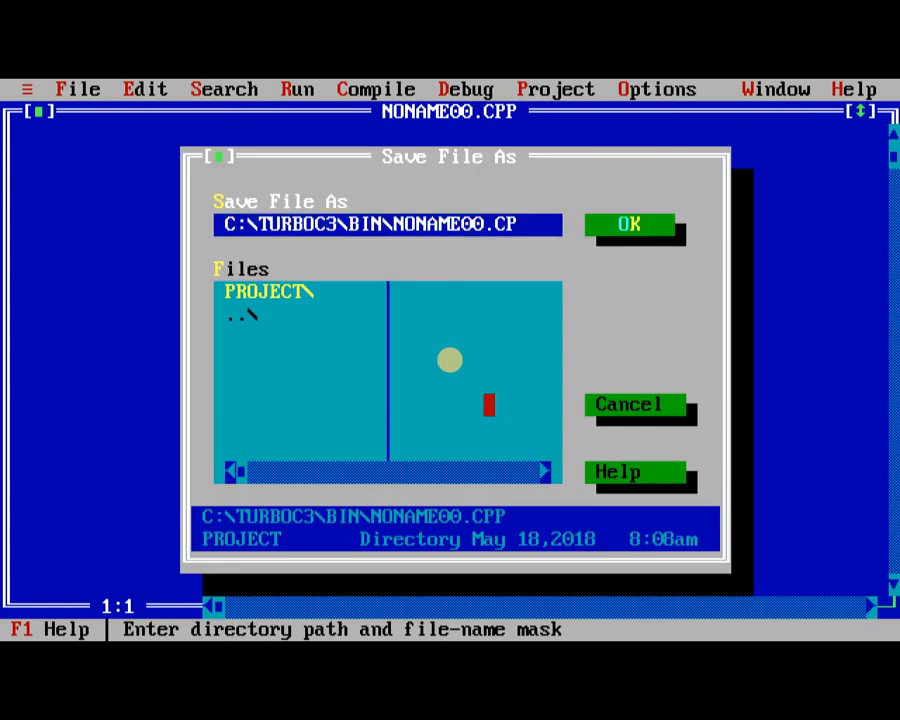
text(NON.C)
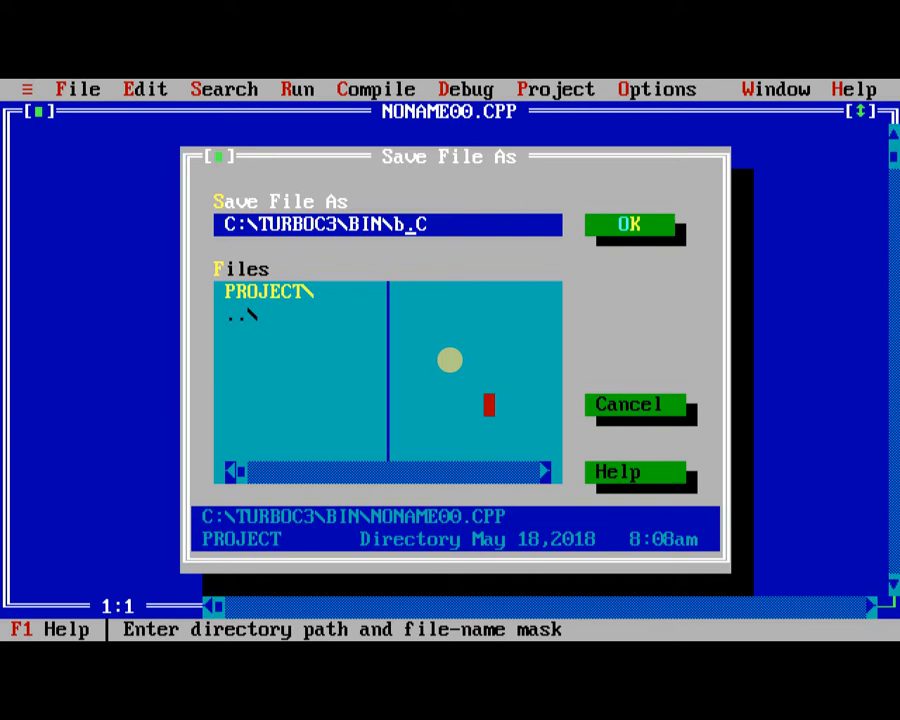
click(628, 224)
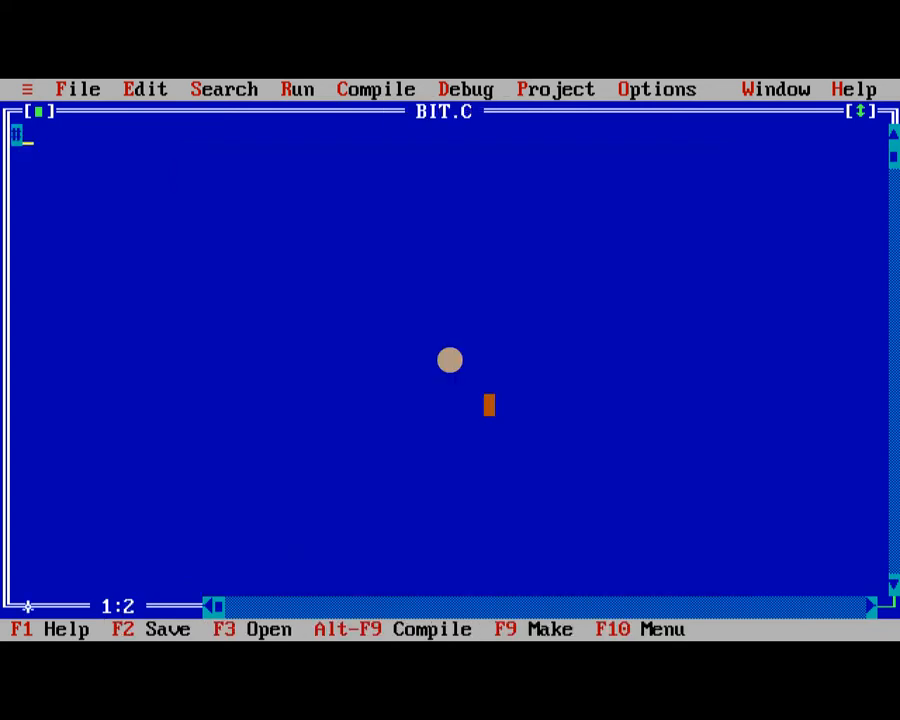
Step: Add #include<stdio.h> and #include<conio.h> at the top of BIT.C
text(#include<>)
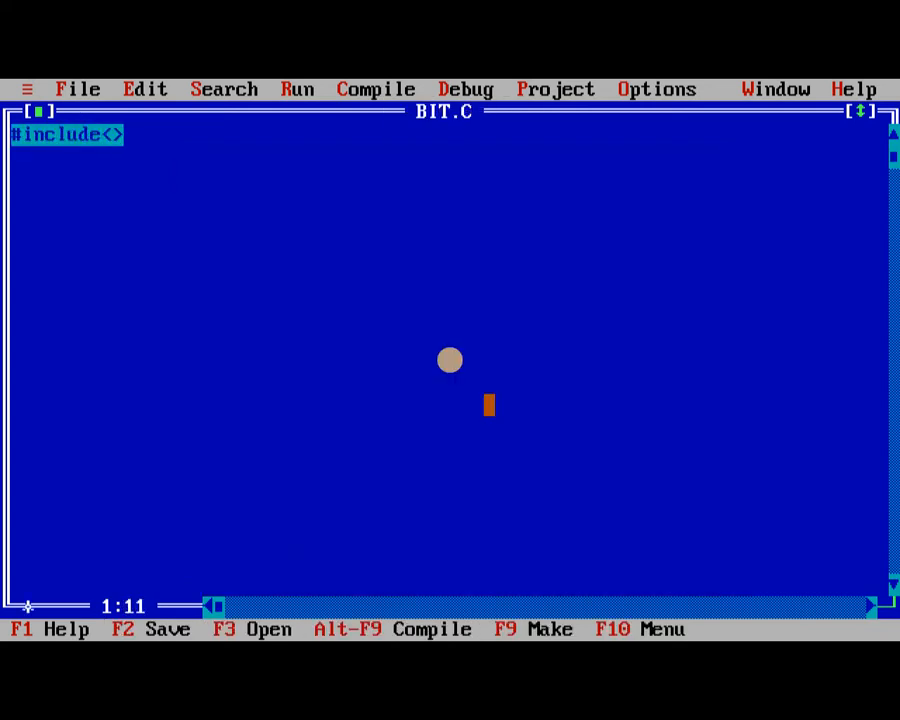
text(stdio.h)
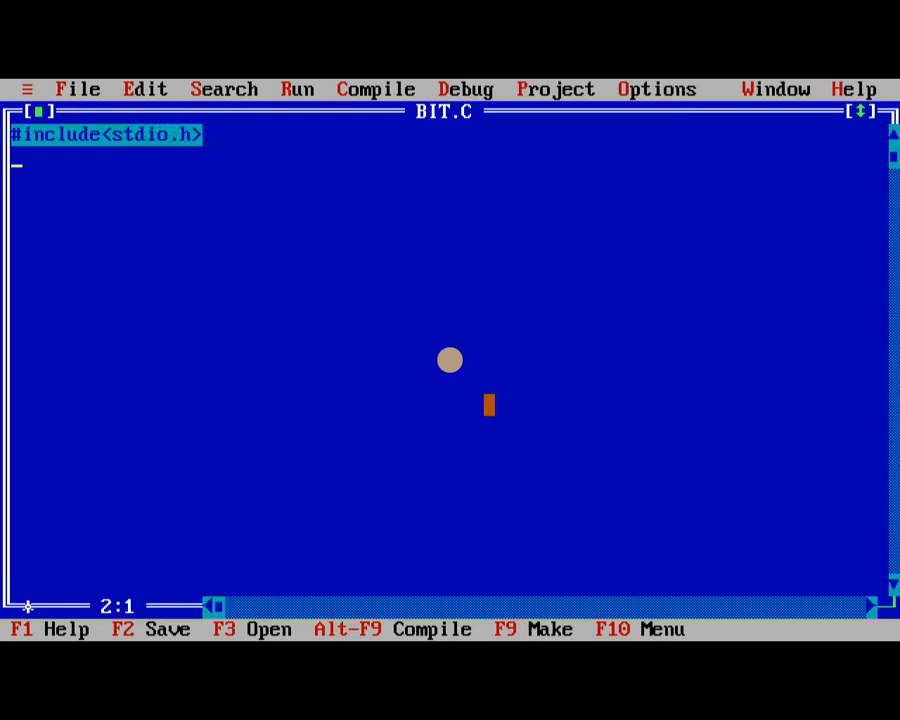
text(#include)
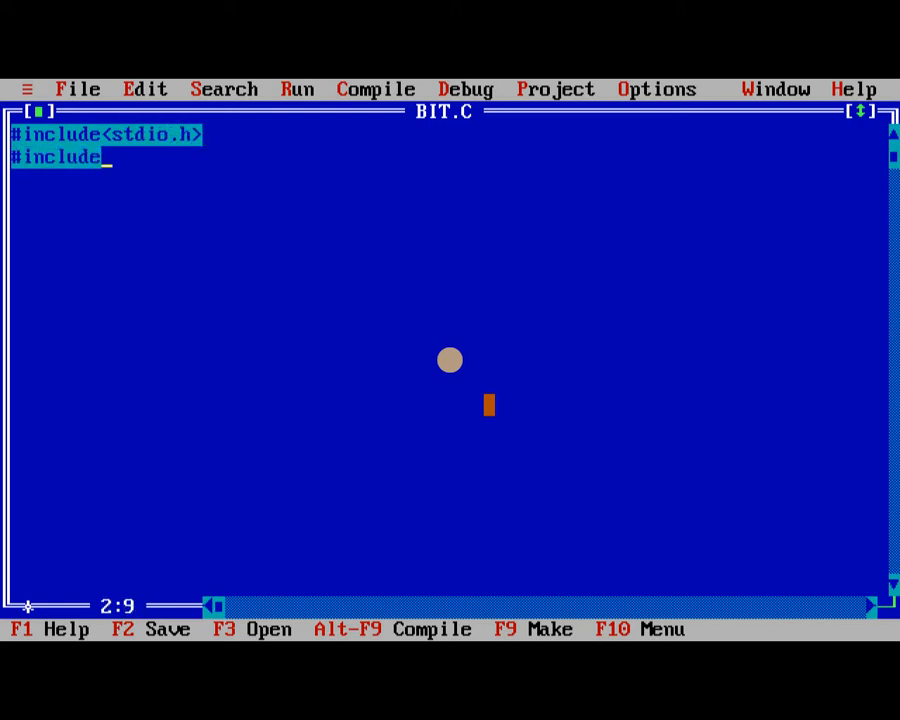
text(<>)
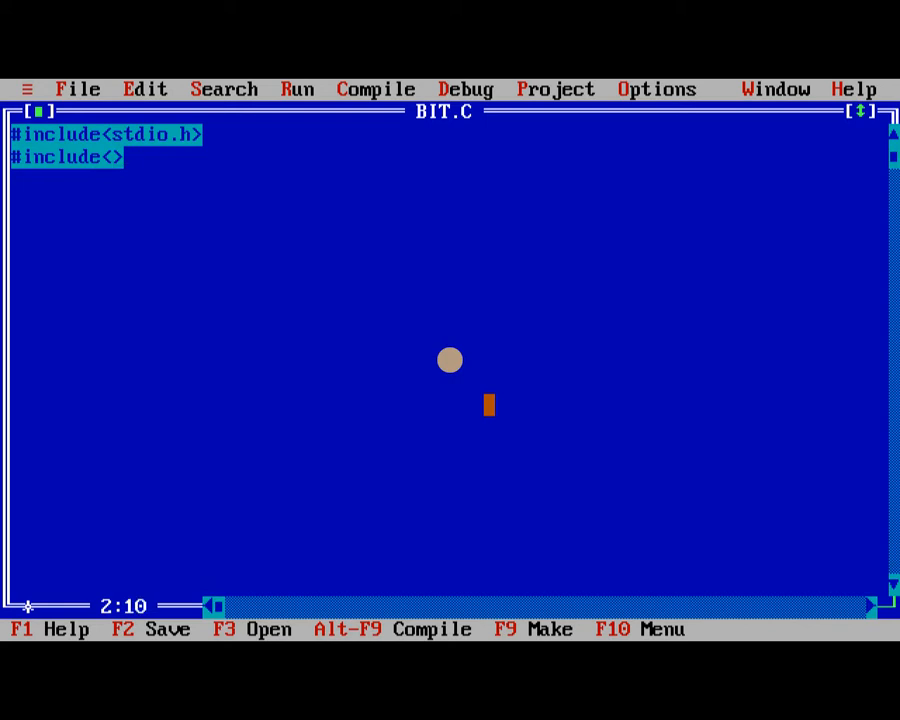
text(conio.h)
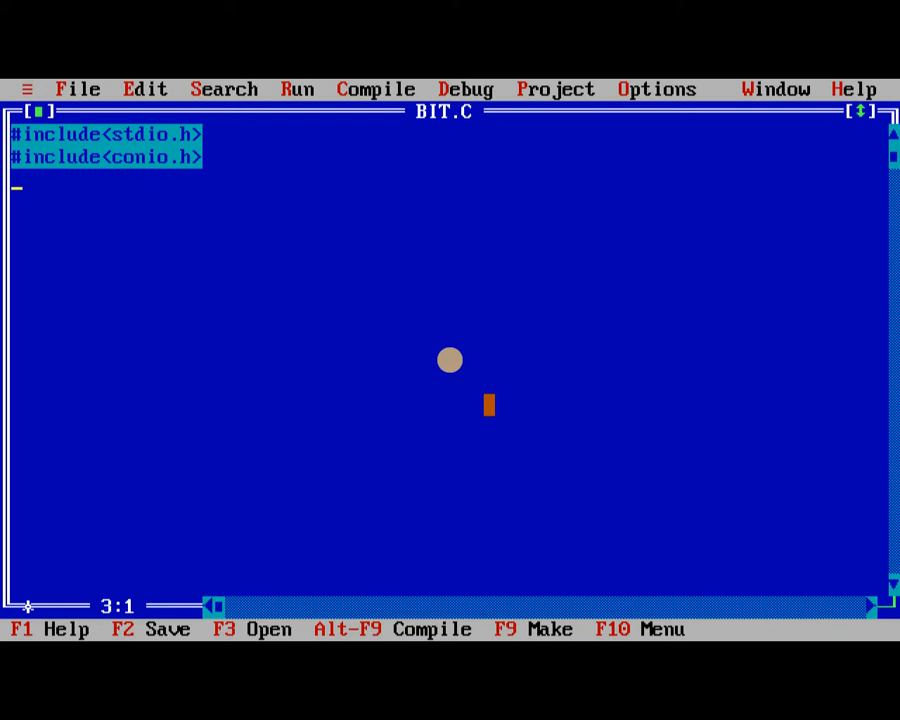
Step: Write void main() containing clrscr(), getch() and the declaration int a,b;
text(void main()
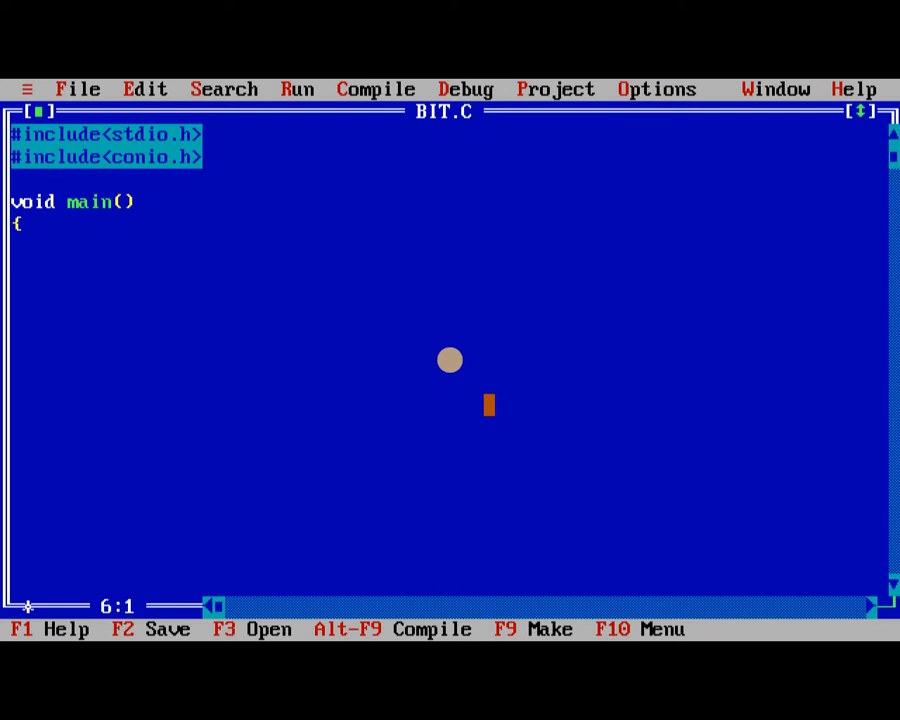
text(cl)
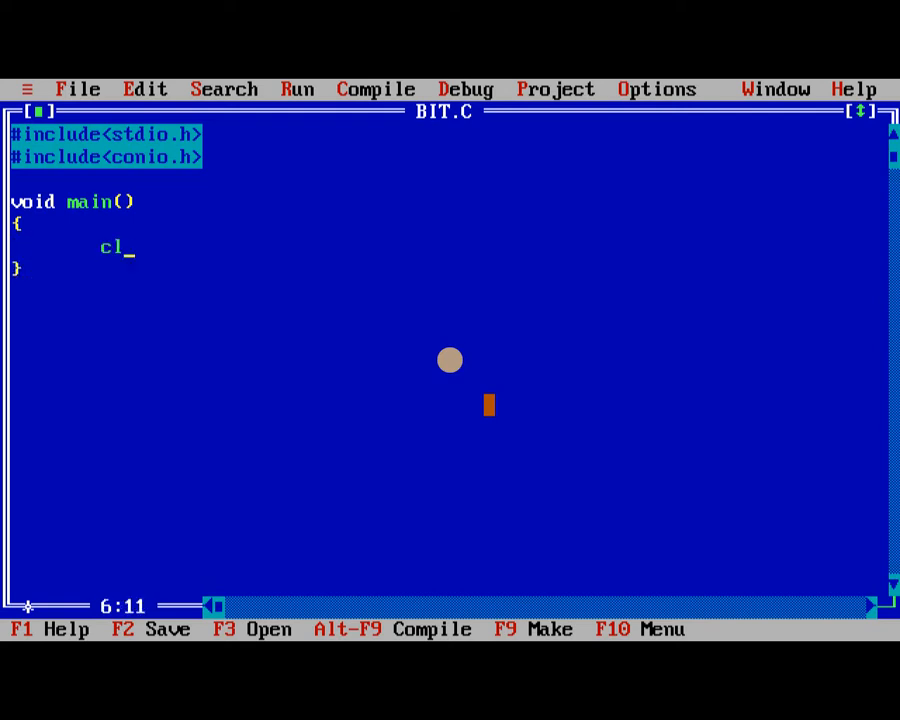
text(rscr();)
text(g)
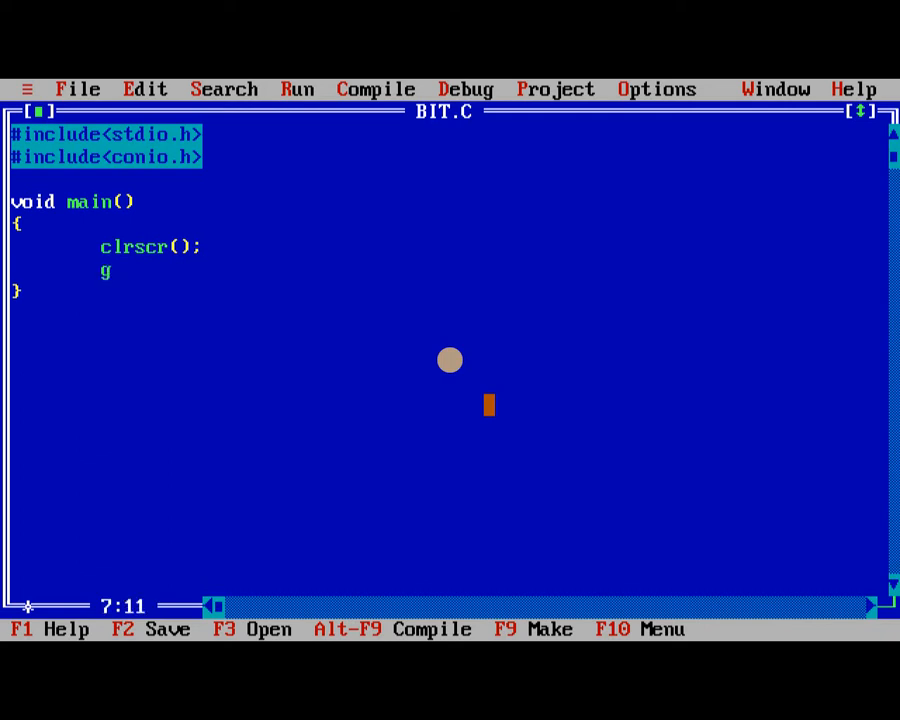
text(etch();)
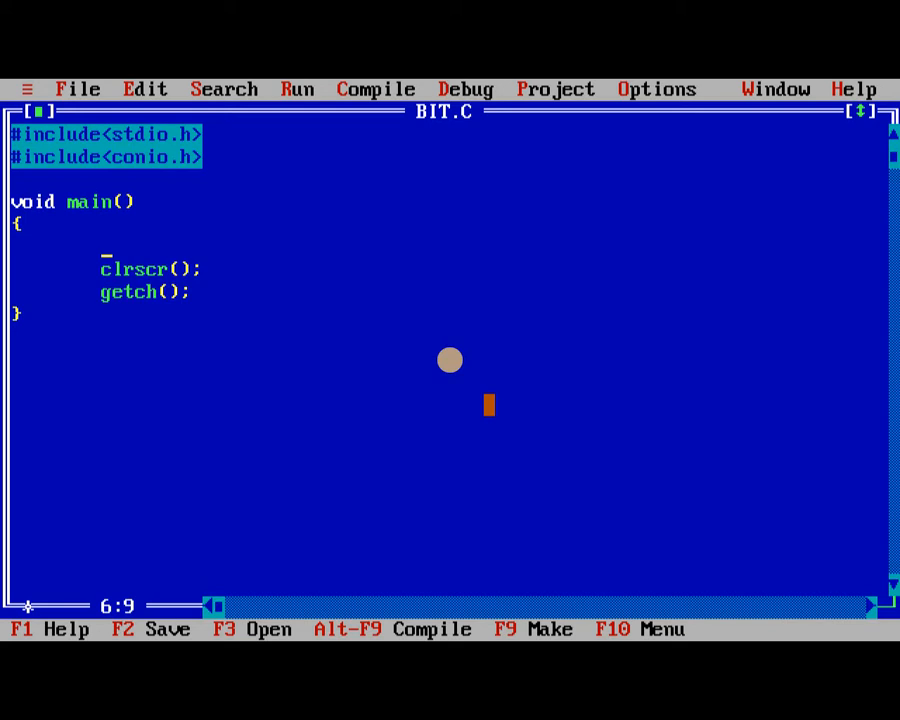
text(int a)
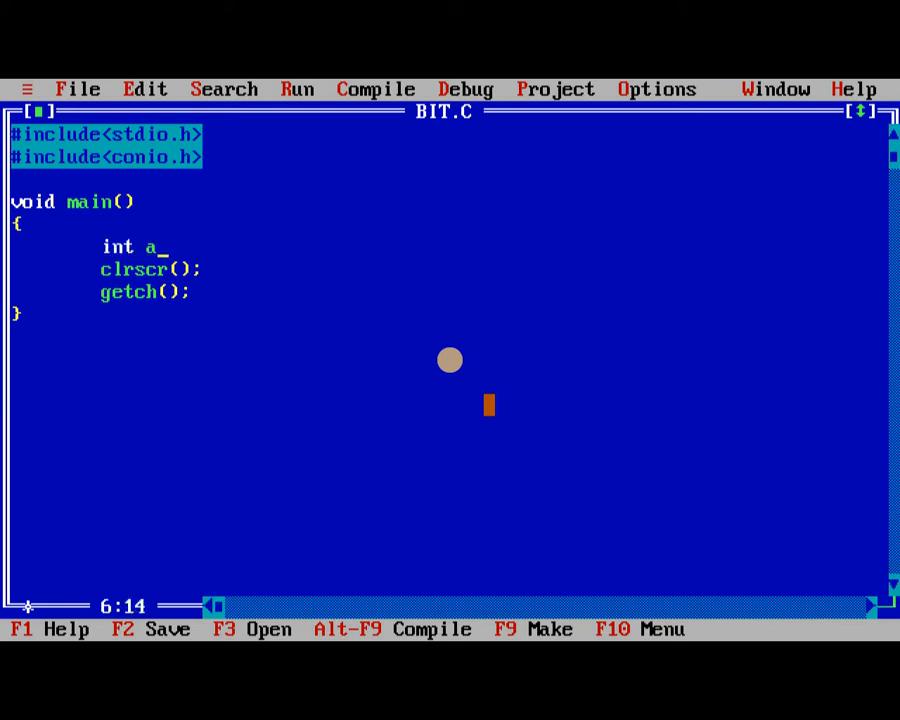
text(,b)
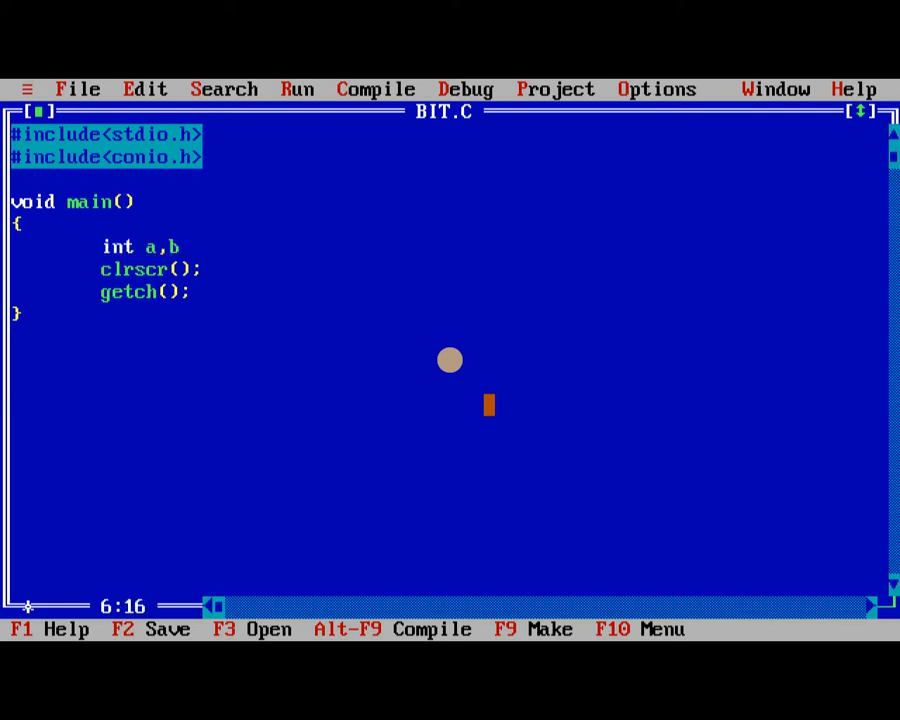
text(;)
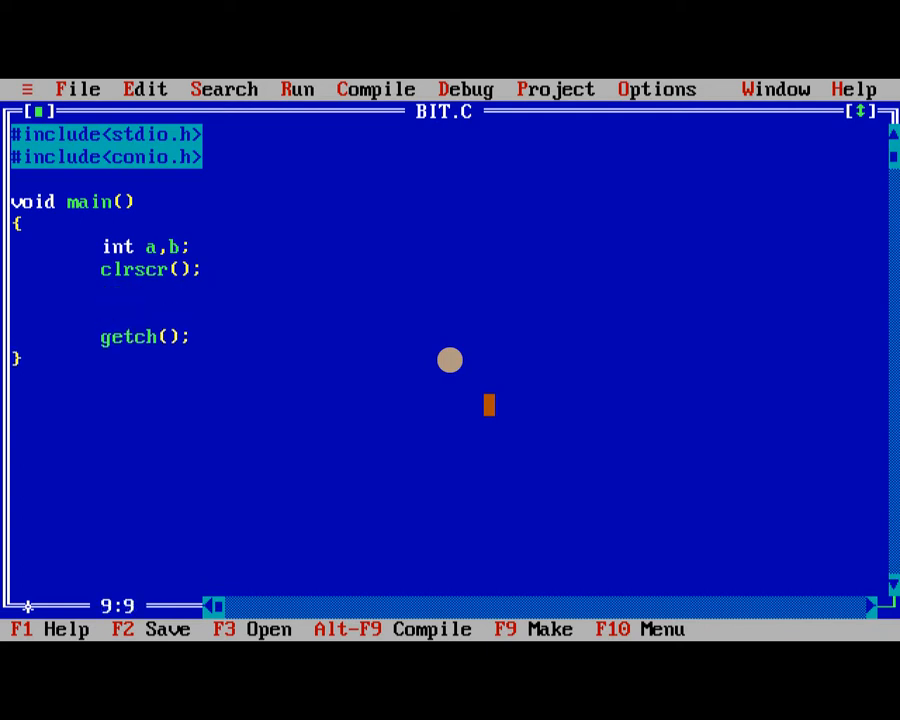
Step: Prompt "Enter the value of A :" and read it with scanf("%d",&a)
text(printf();)
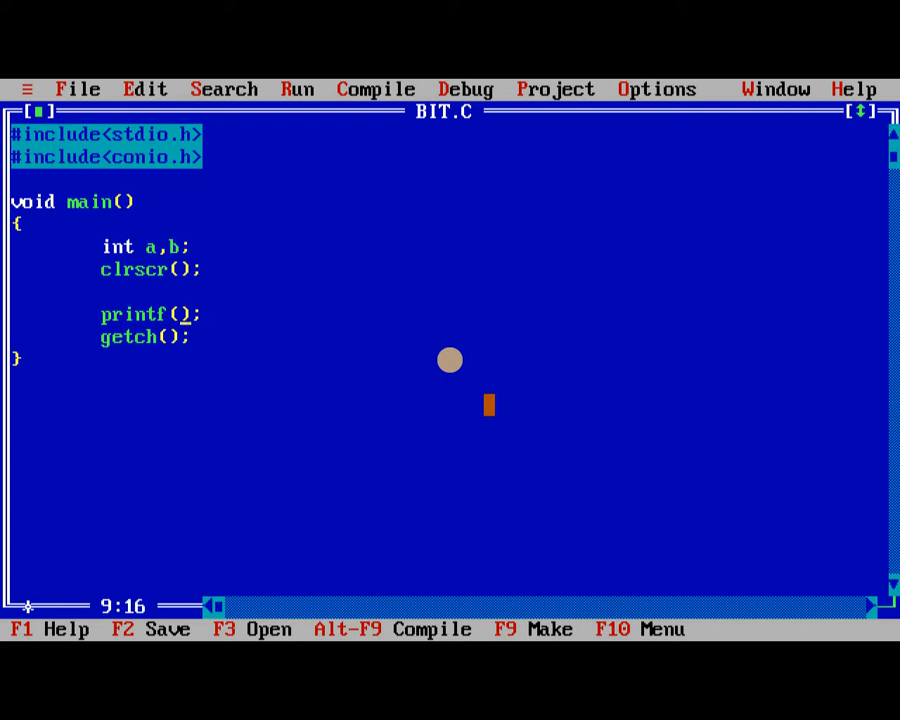
text("")
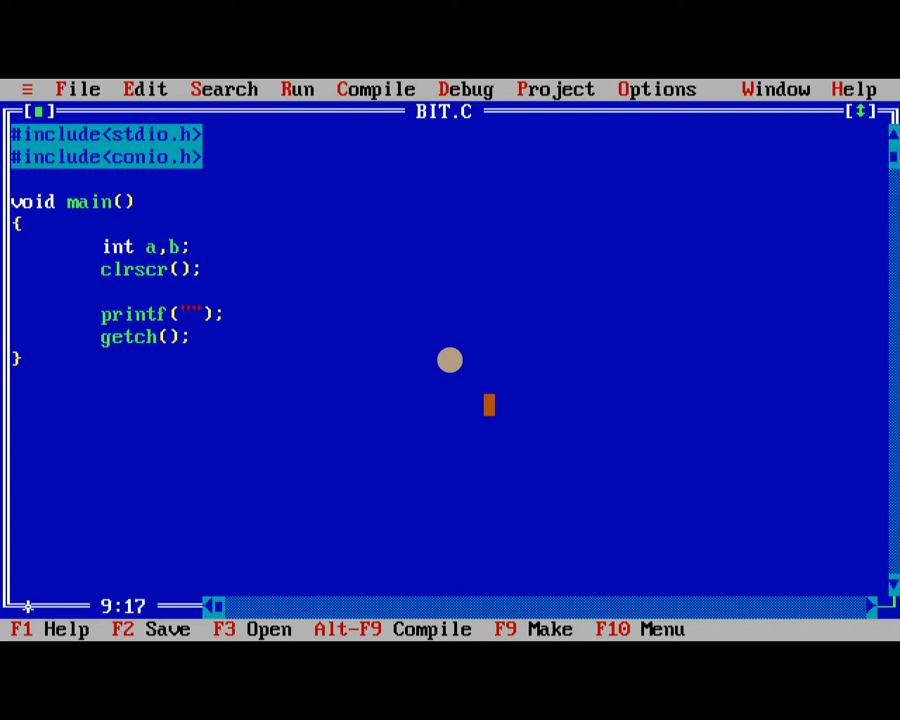
text(\nEnth)
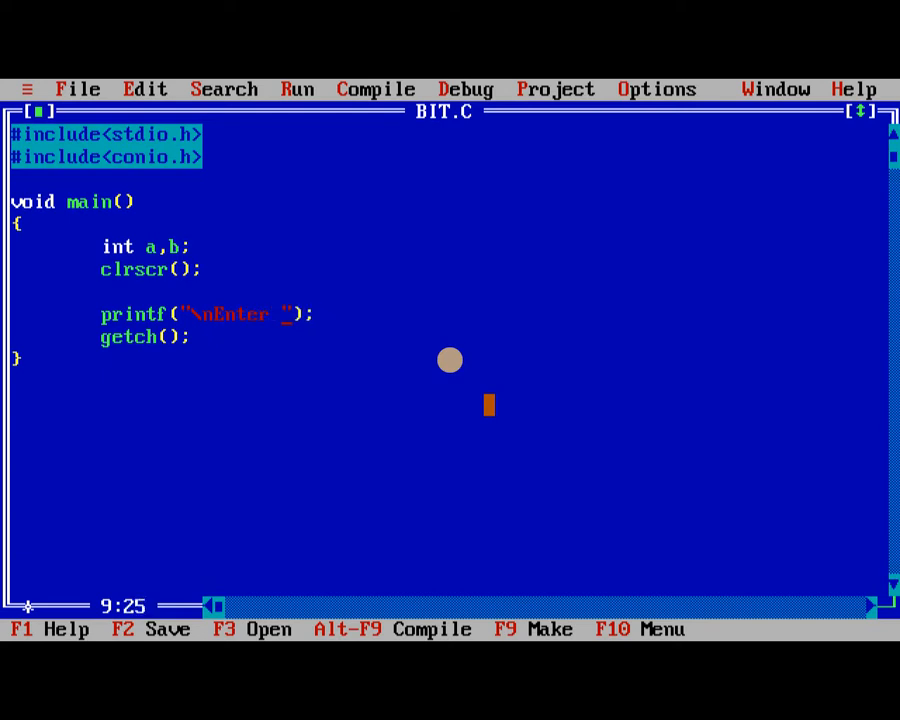
text(the value of A)
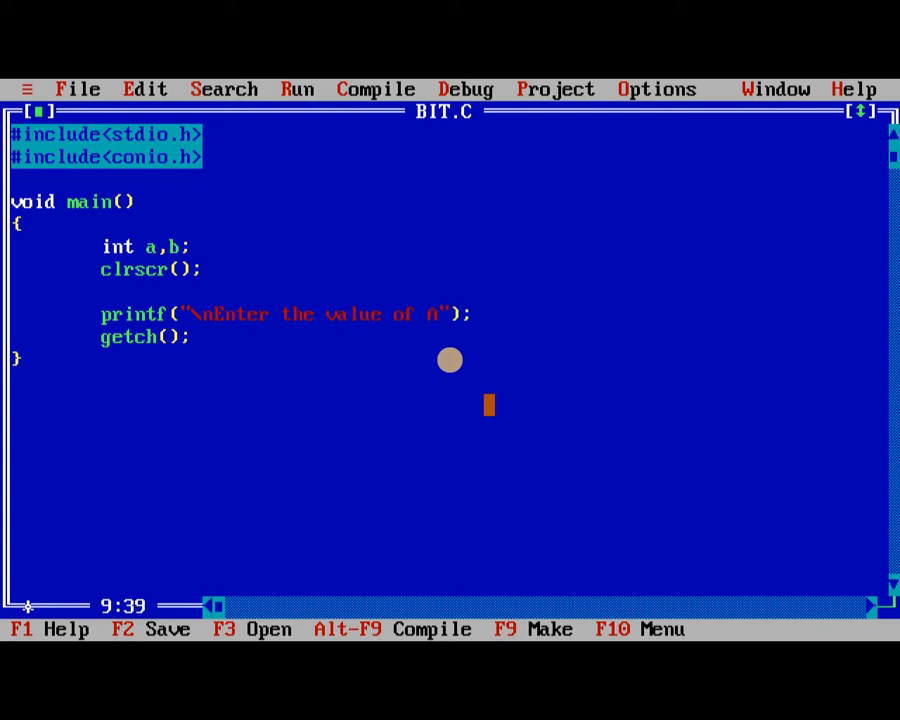
text(:)
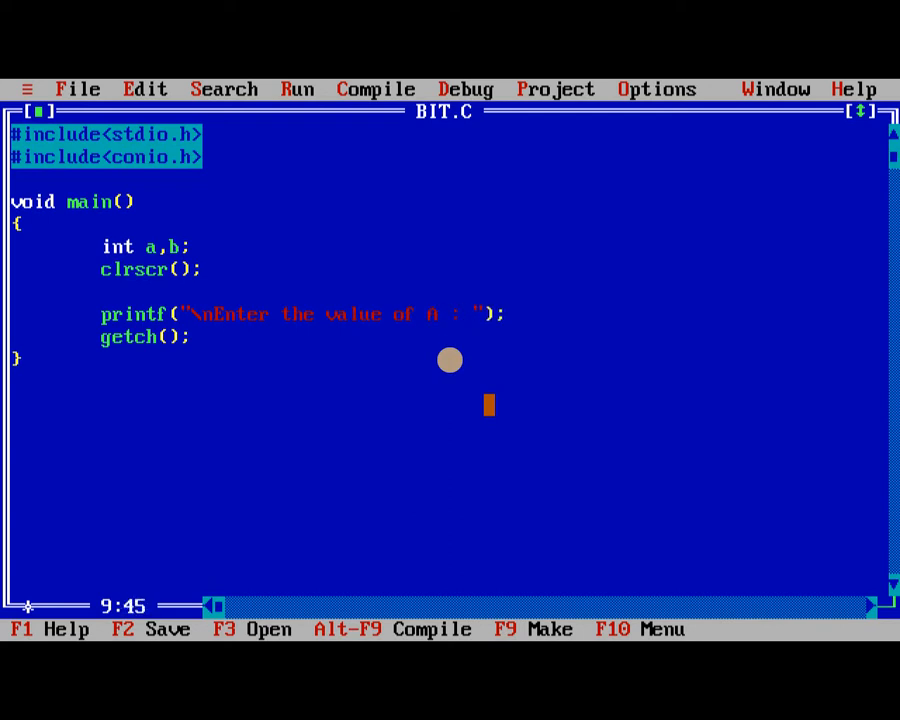
text(scanf)
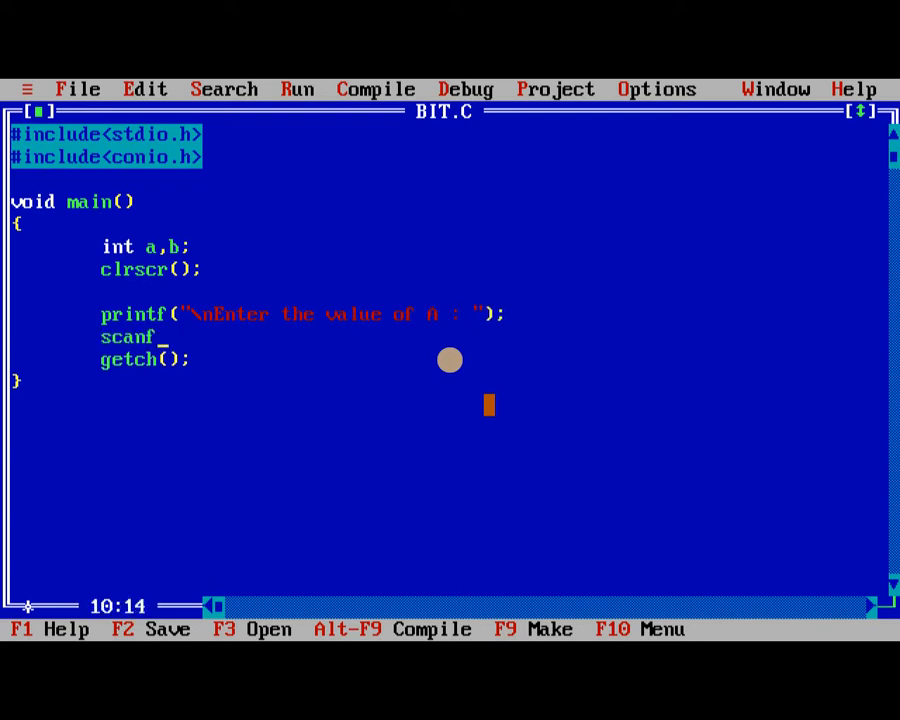
text(();)
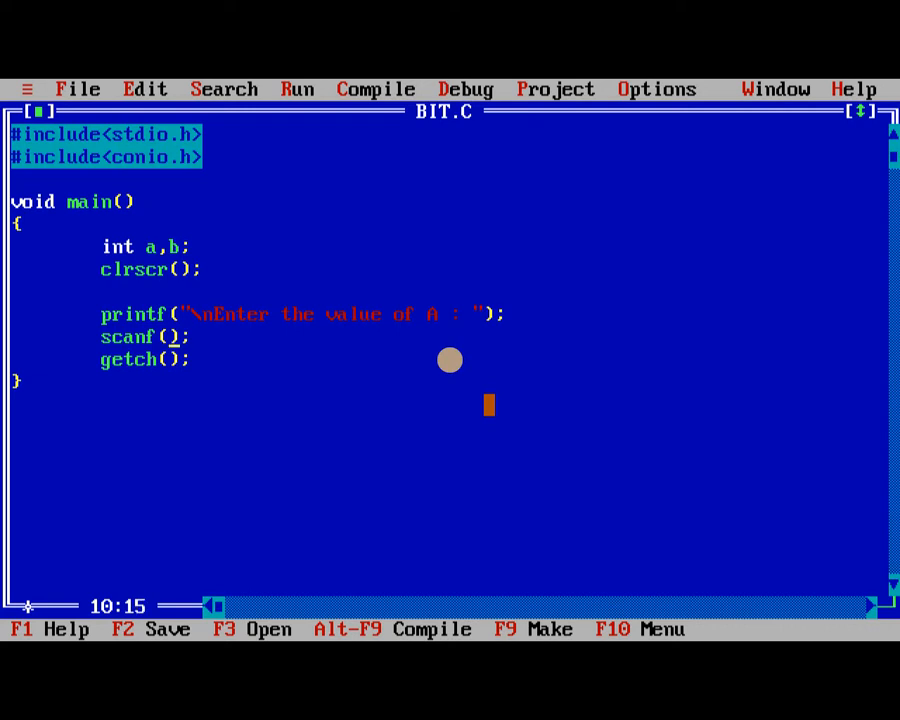
text("%d")
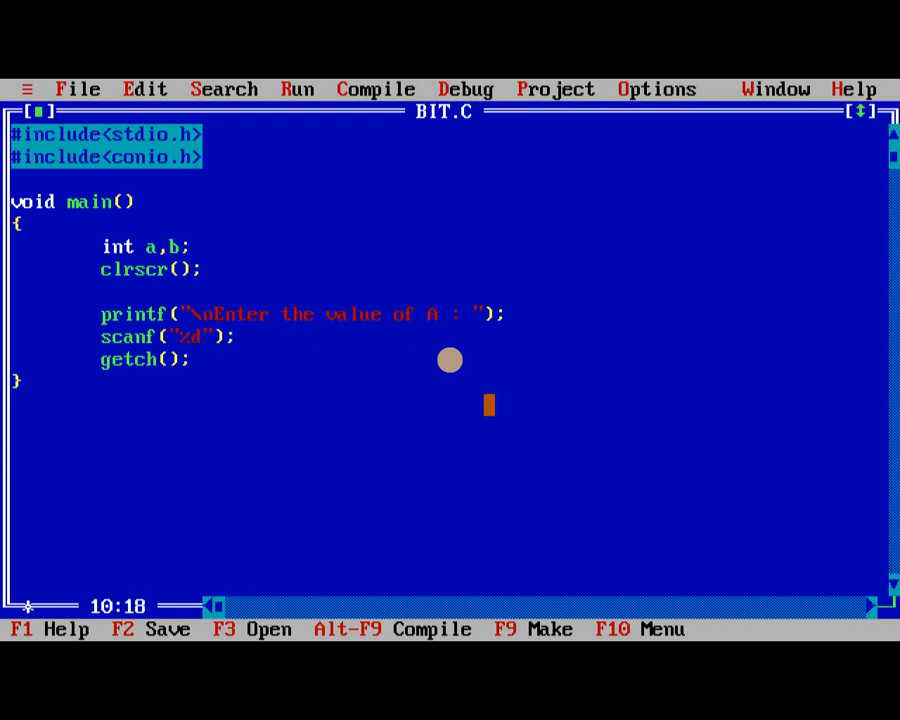
text(,)
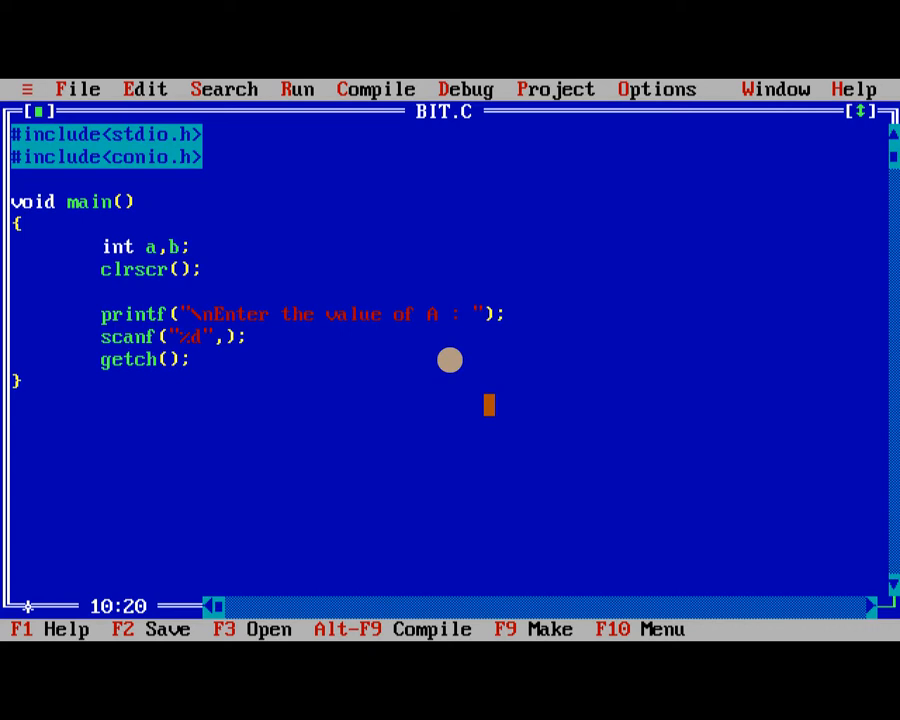
text(&a)
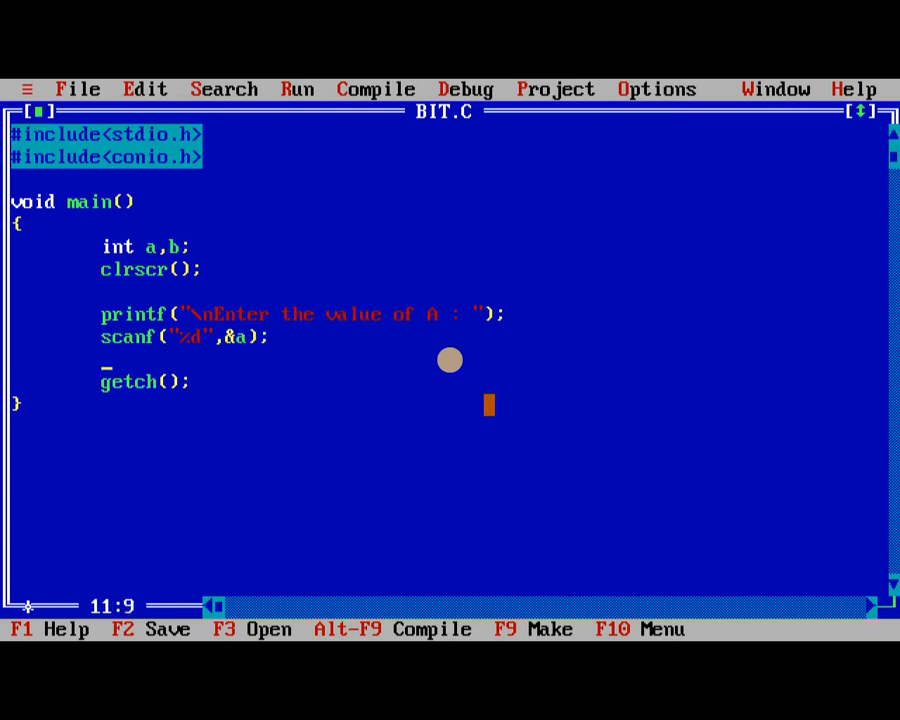
Step: Prompt "\nEnter the value of B : " and read it with scanf("%d",&b)
text(printf();)
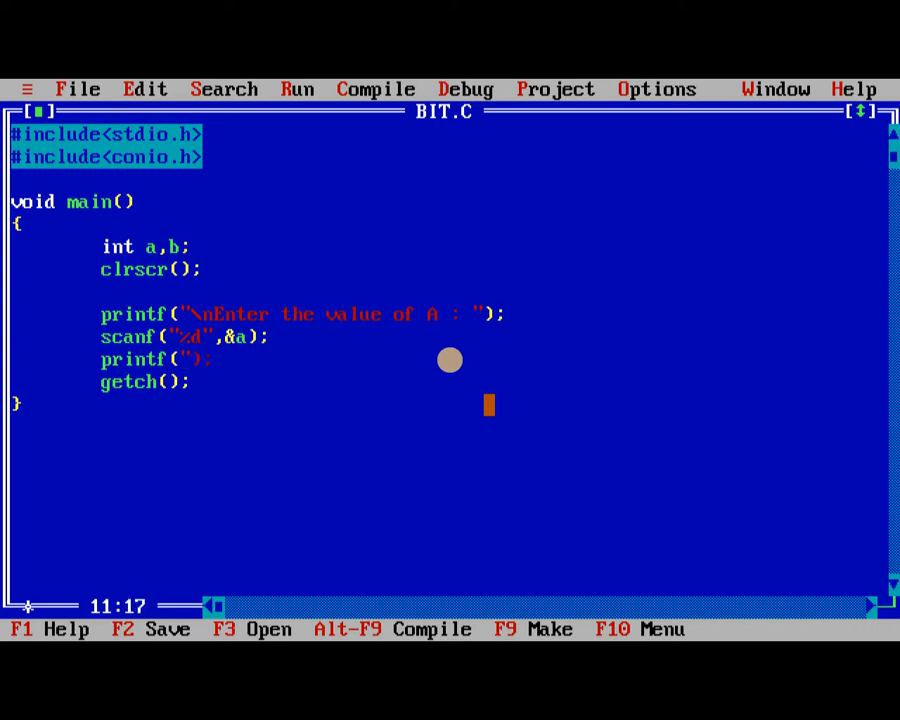
text(\)
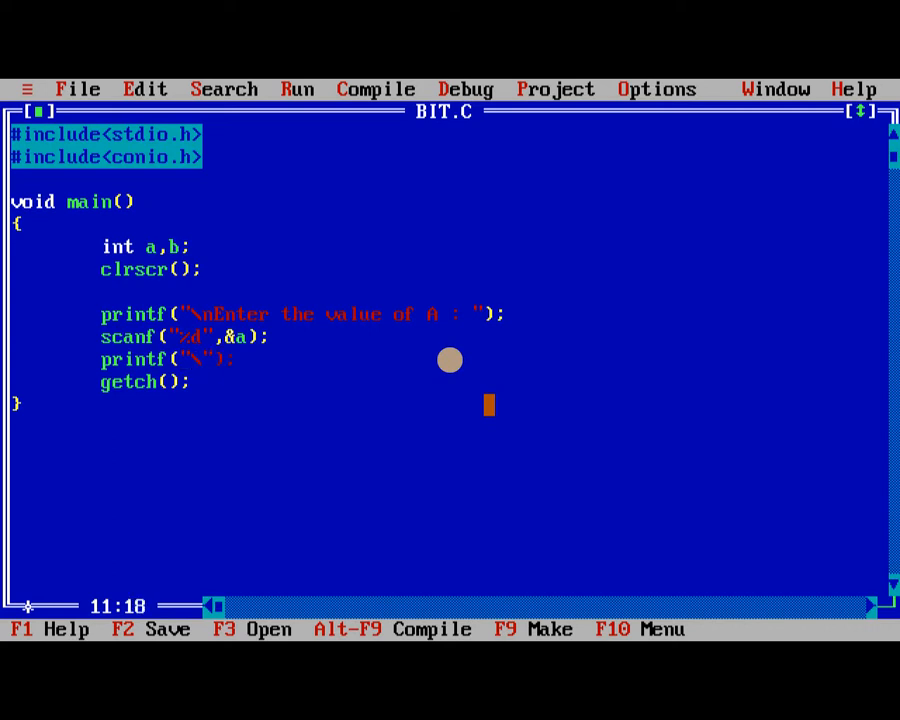
text(Enter the value of B :)
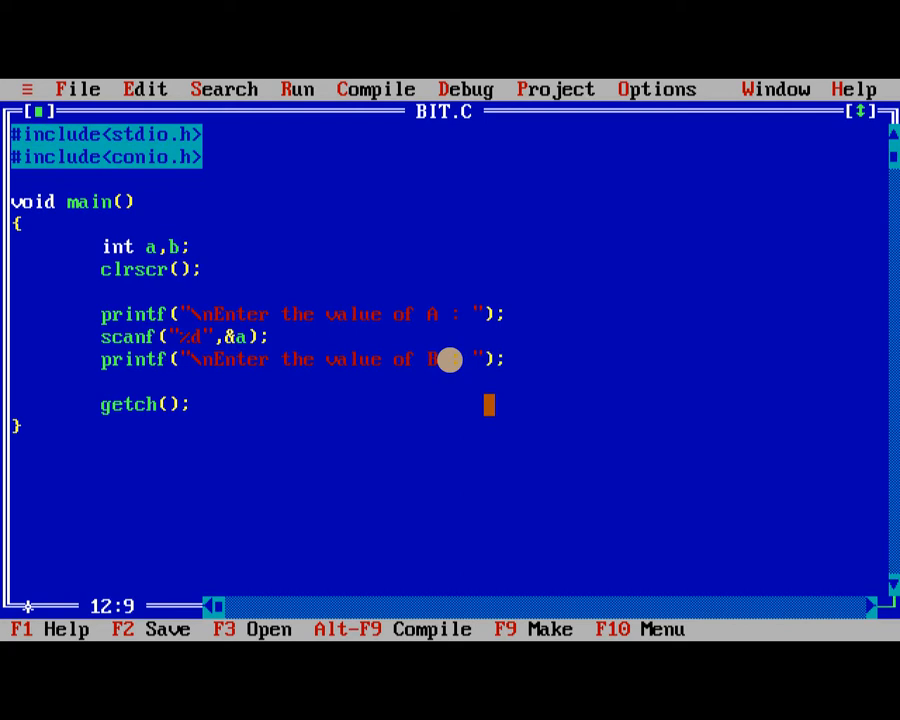
text(scanf)
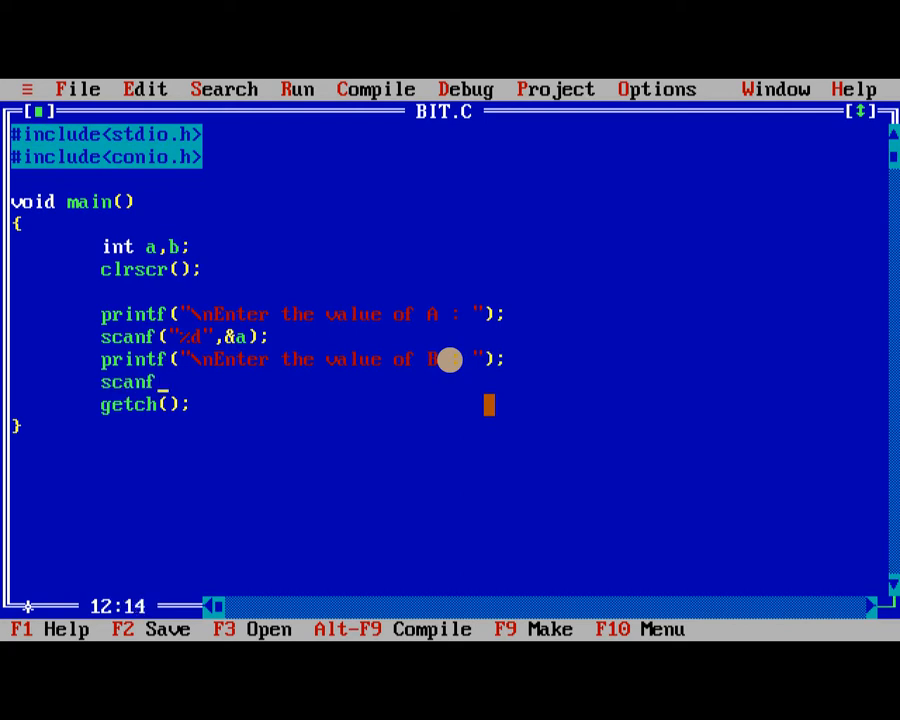
text(();)
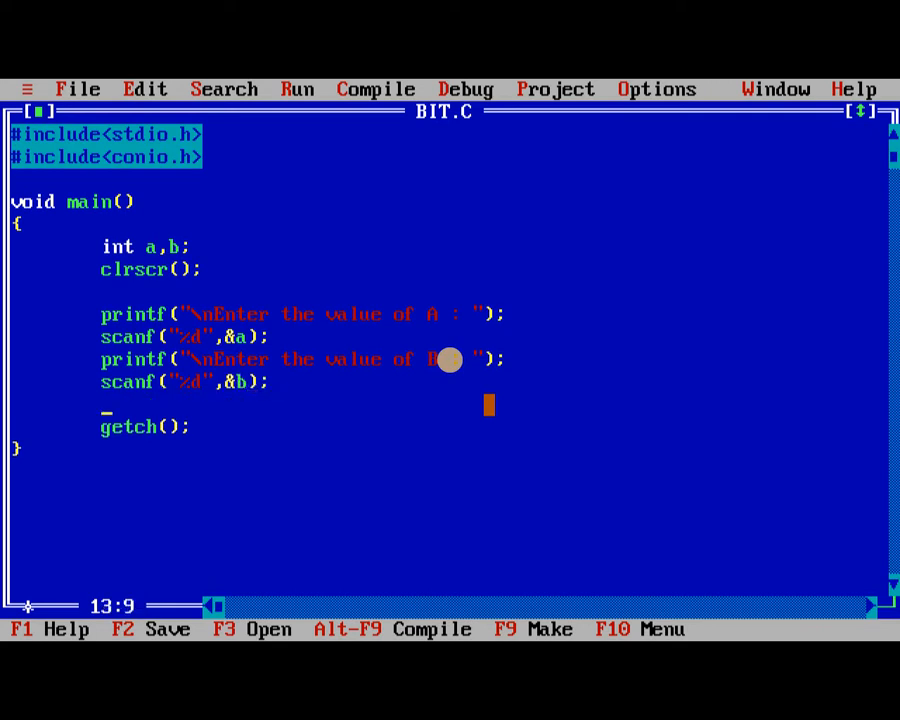
key(Enter)
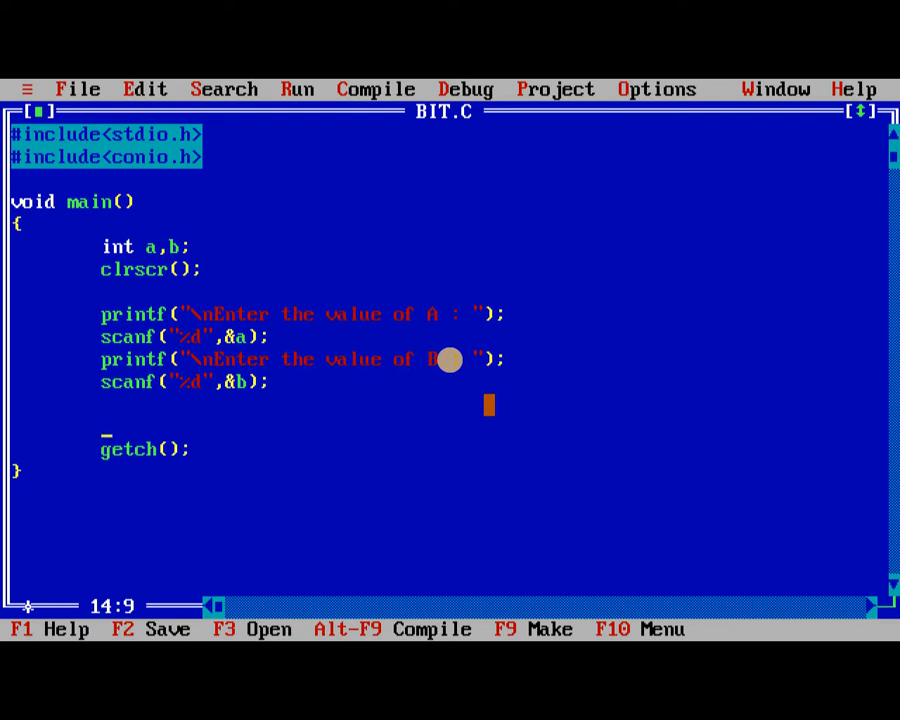
Step: Add printf("Bitwise AND : %d",(a&b)); to BIT.C
text(pr)
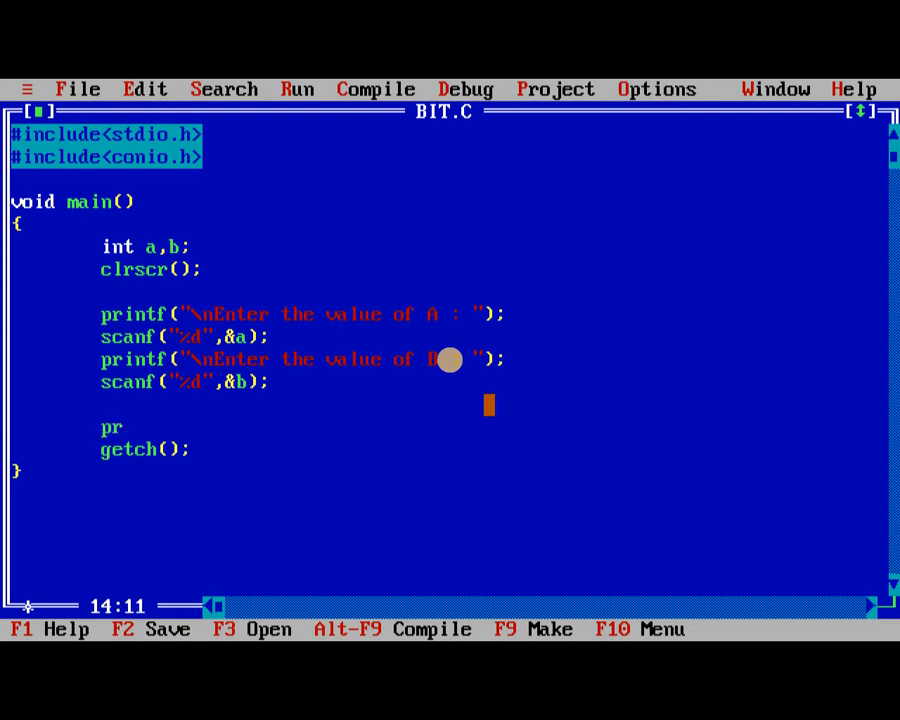
text(intf();)
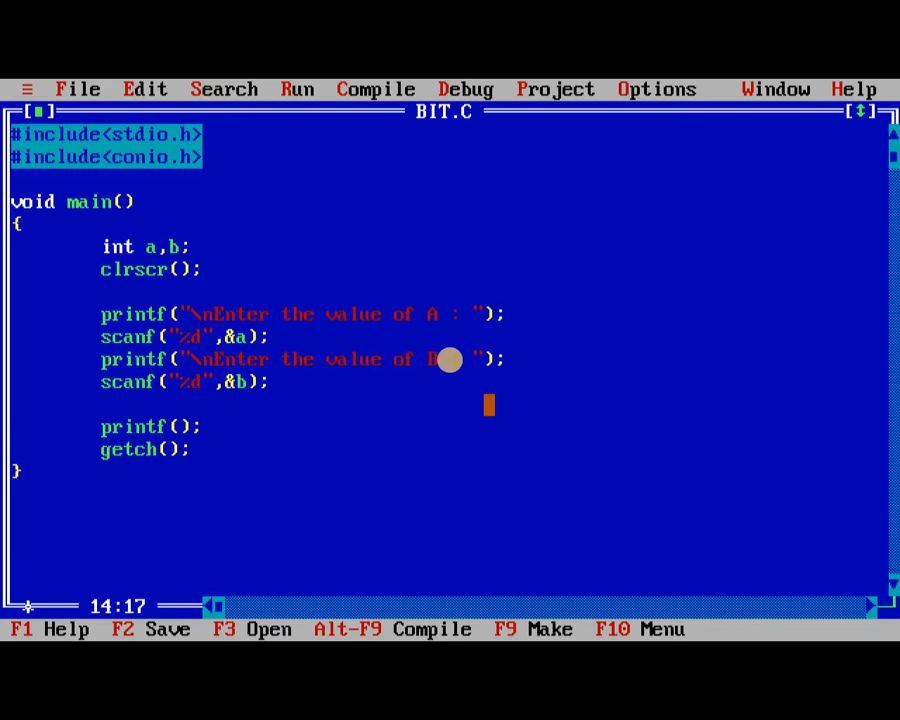
text("")
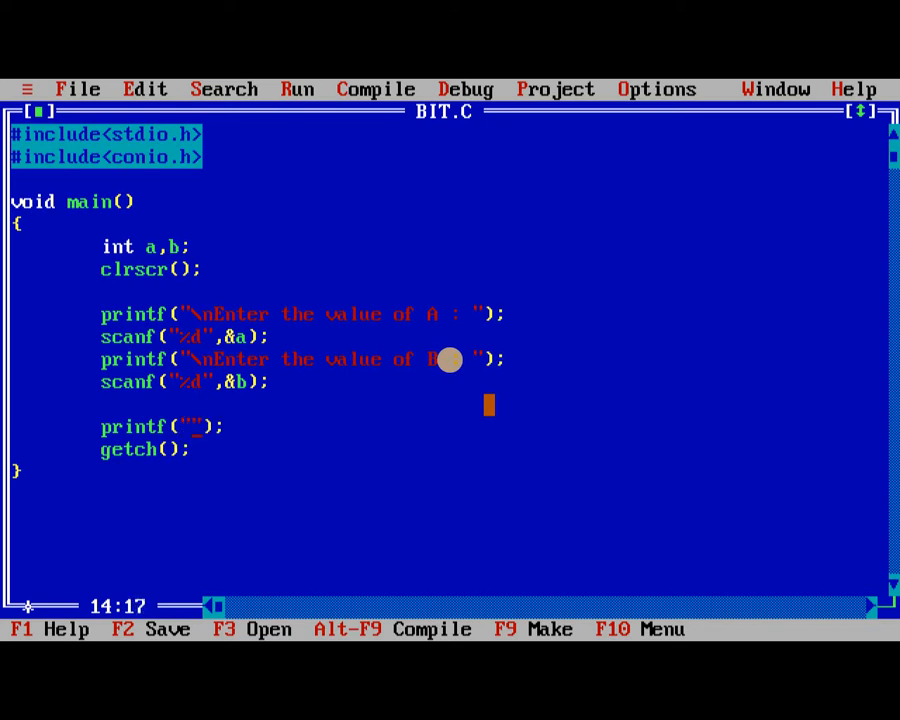
text(Bitwise AND :)
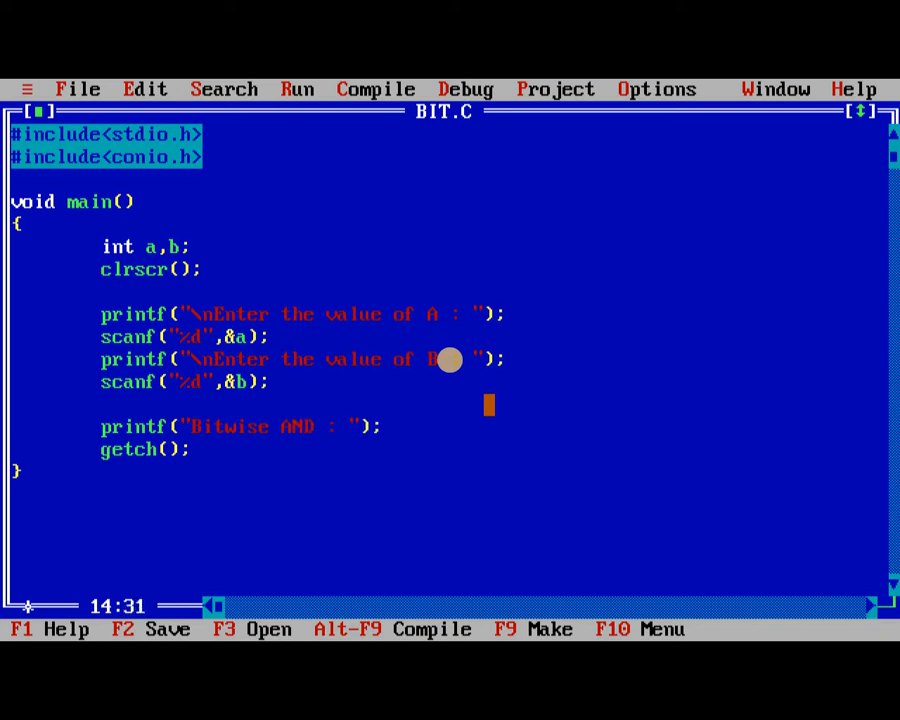
text(%d)
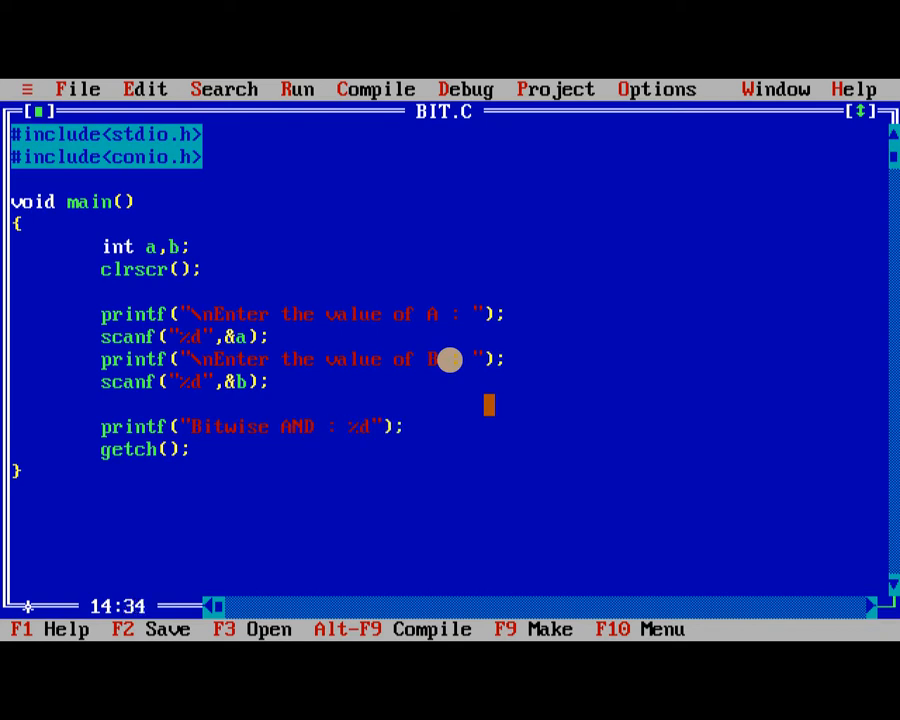
text(,())
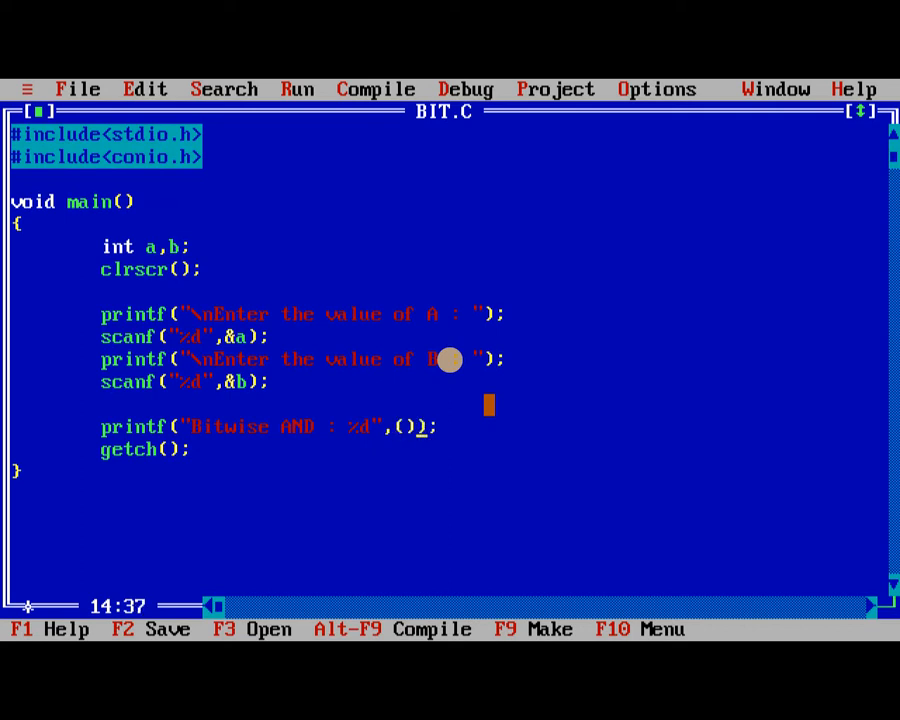
text(a&b)
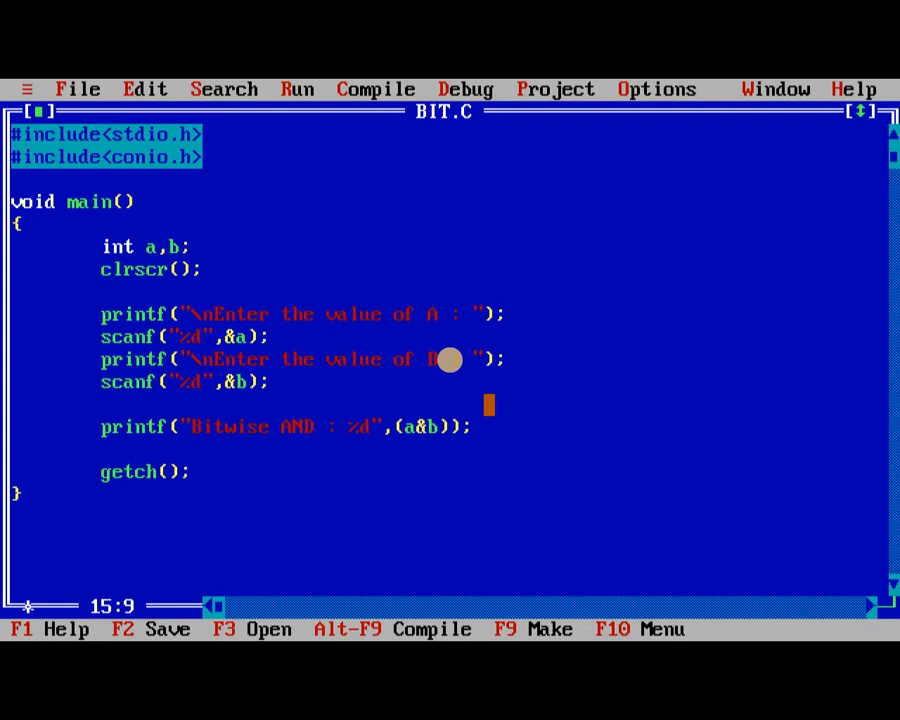
Step: Add printf("Bitwise OR : %d",(a|b)); below the AND line
text(printf("");)
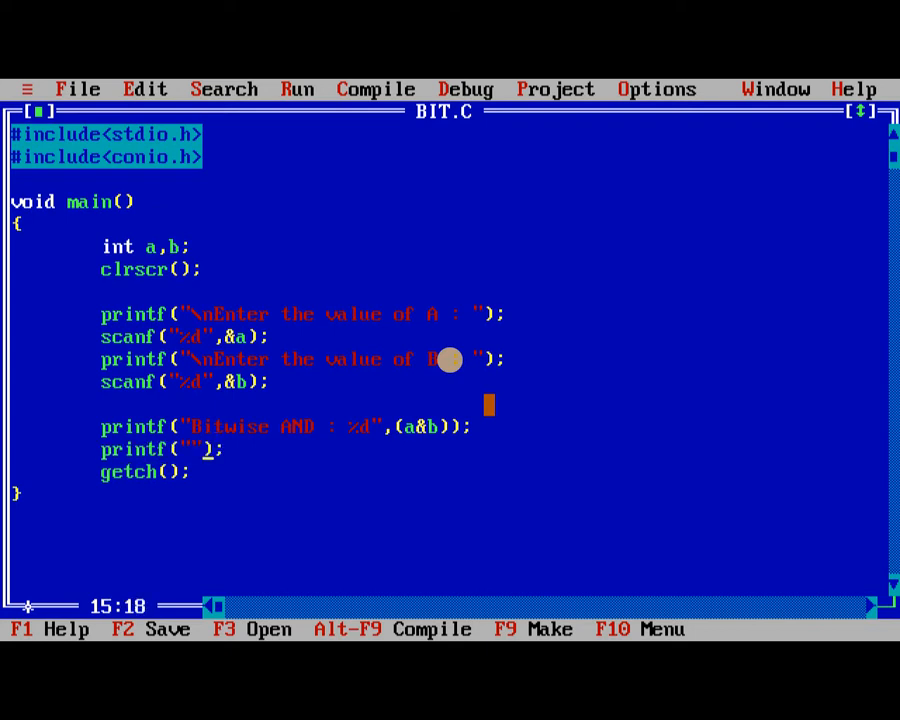
text(Bir)
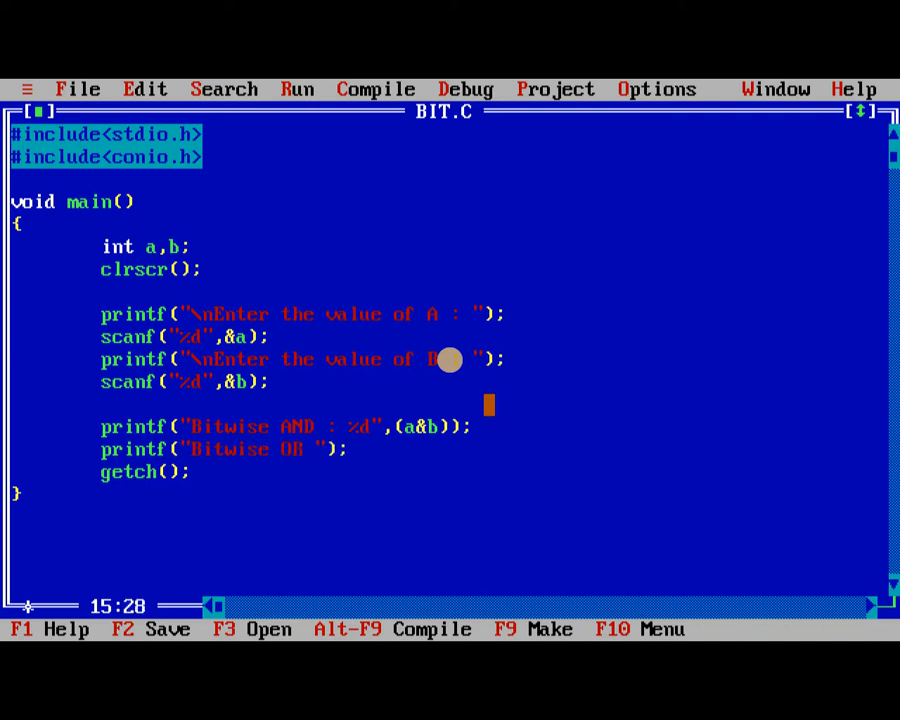
text(:)
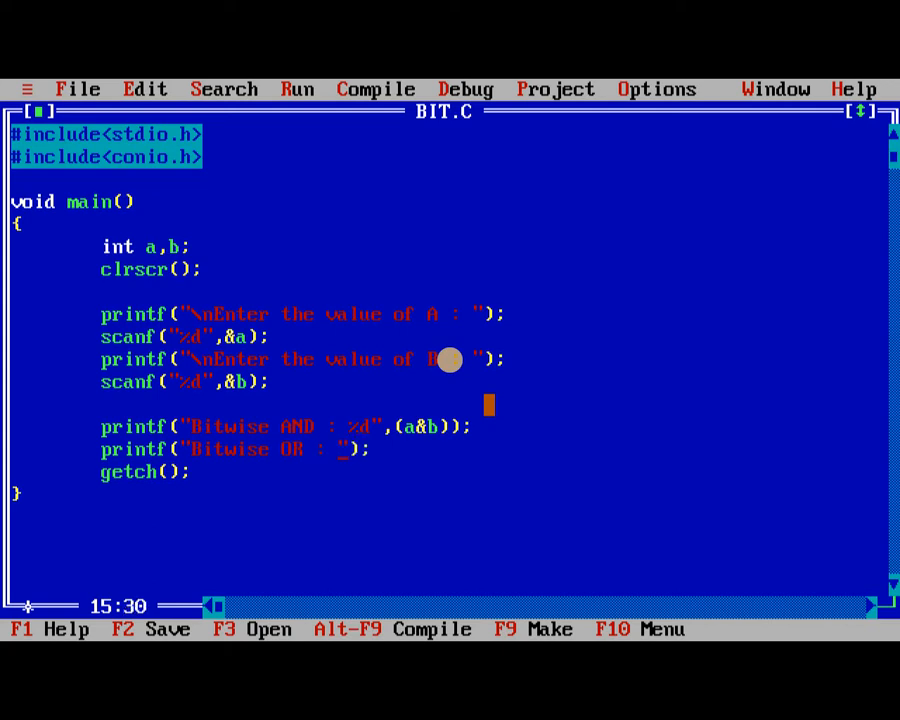
text(%d)
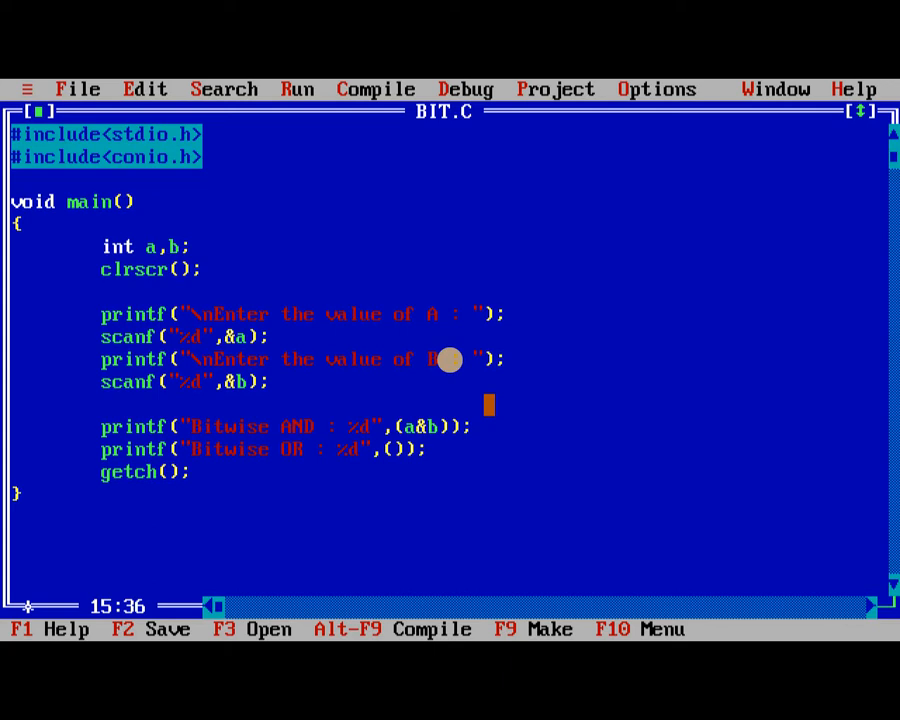
text(a)
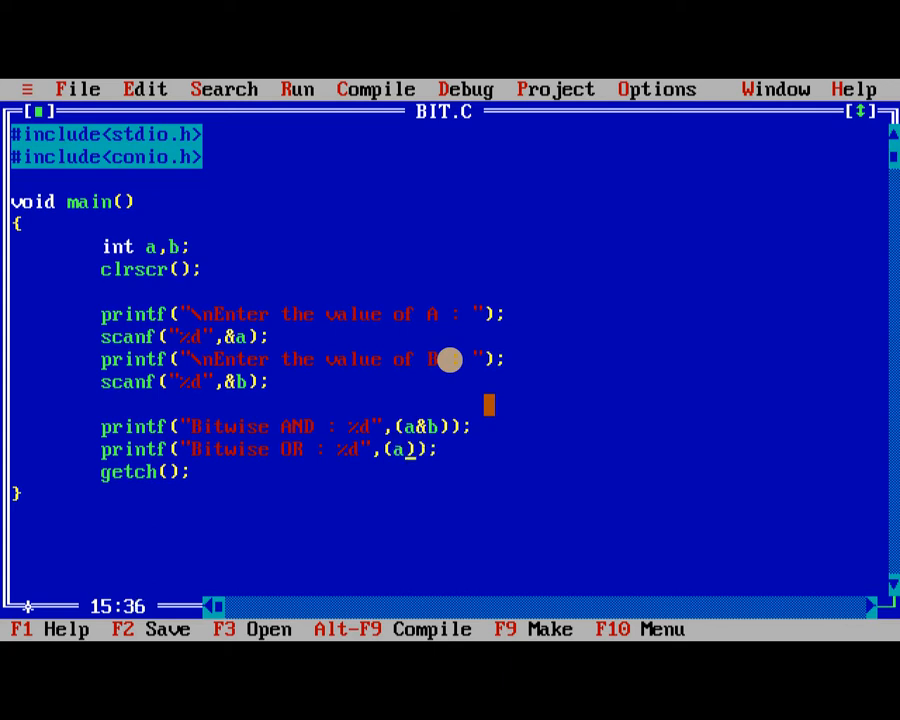
text(|b)
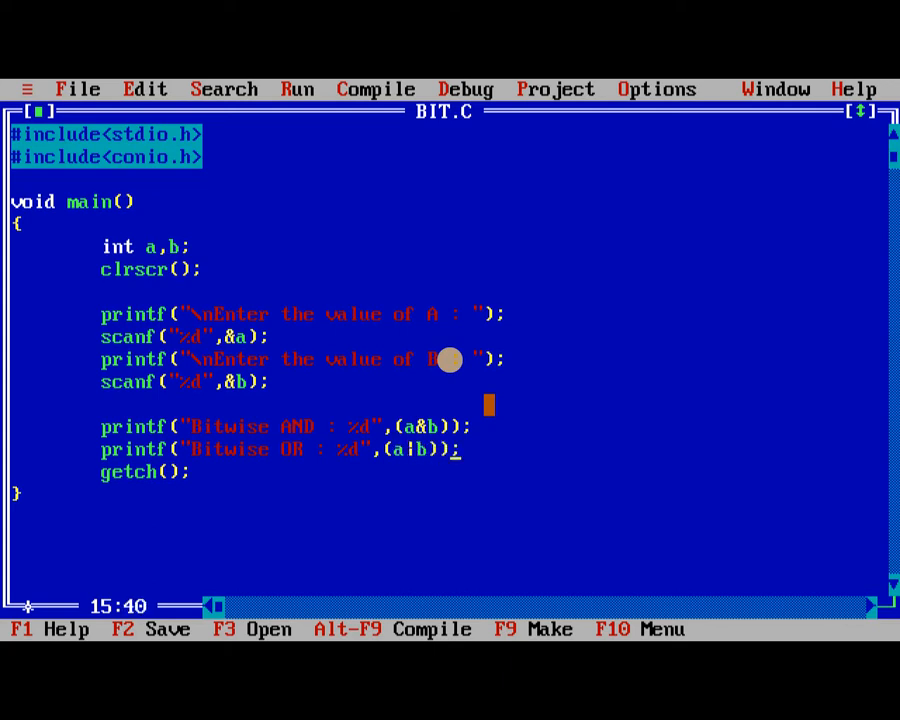
Step: Add printf("Bitwise NOR : %d",(!a)); after the OR line
text(pri)
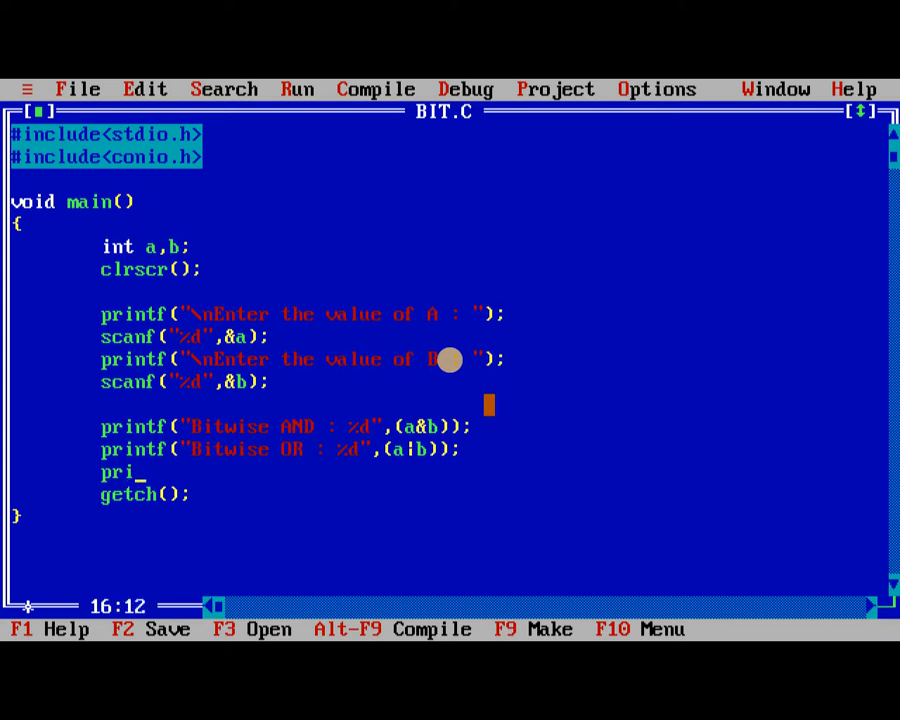
text(ntf();)
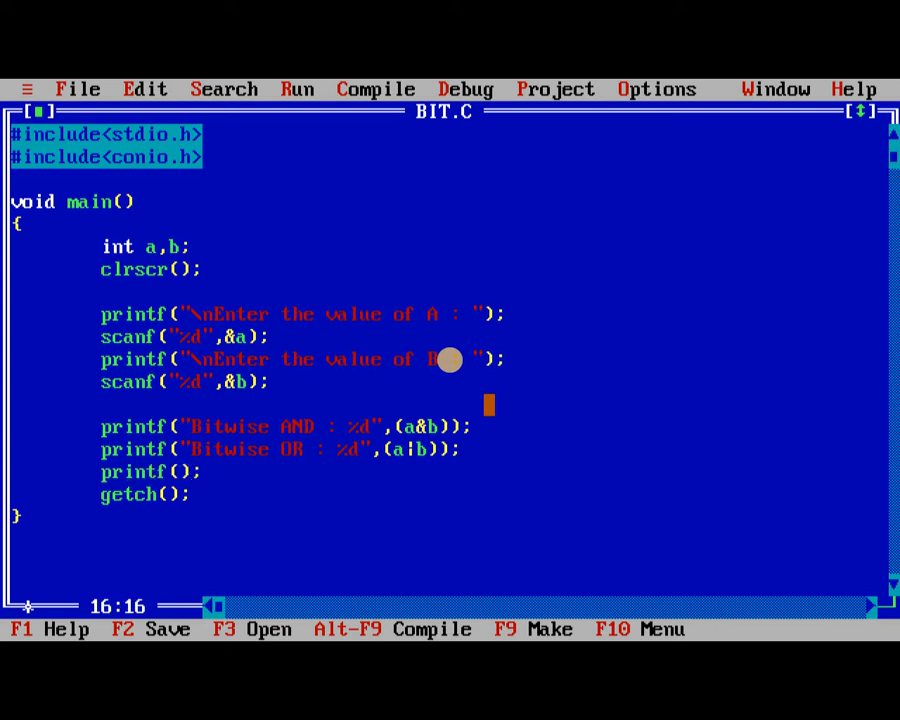
text("")
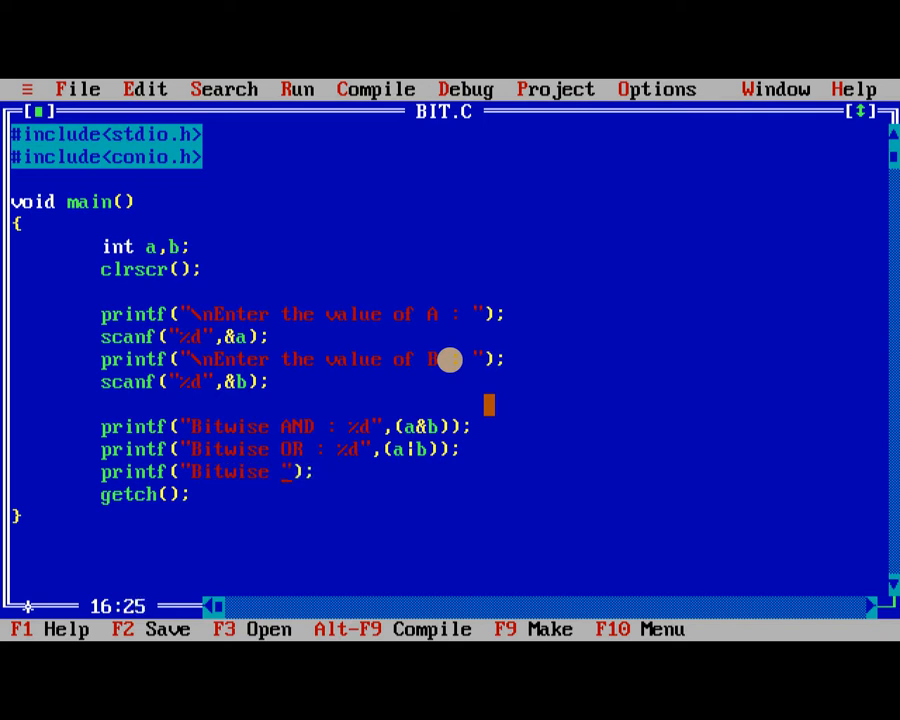
text(NOR : %d)
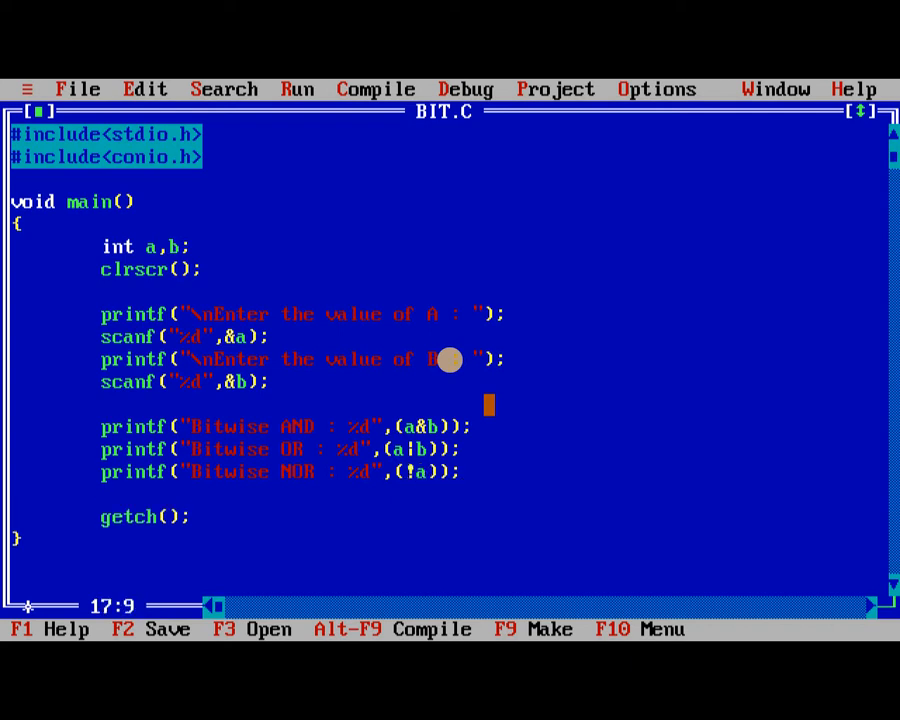
Step: Add printf("Bitwise XOR : %d",(a^b)); on the next line
text(printf()
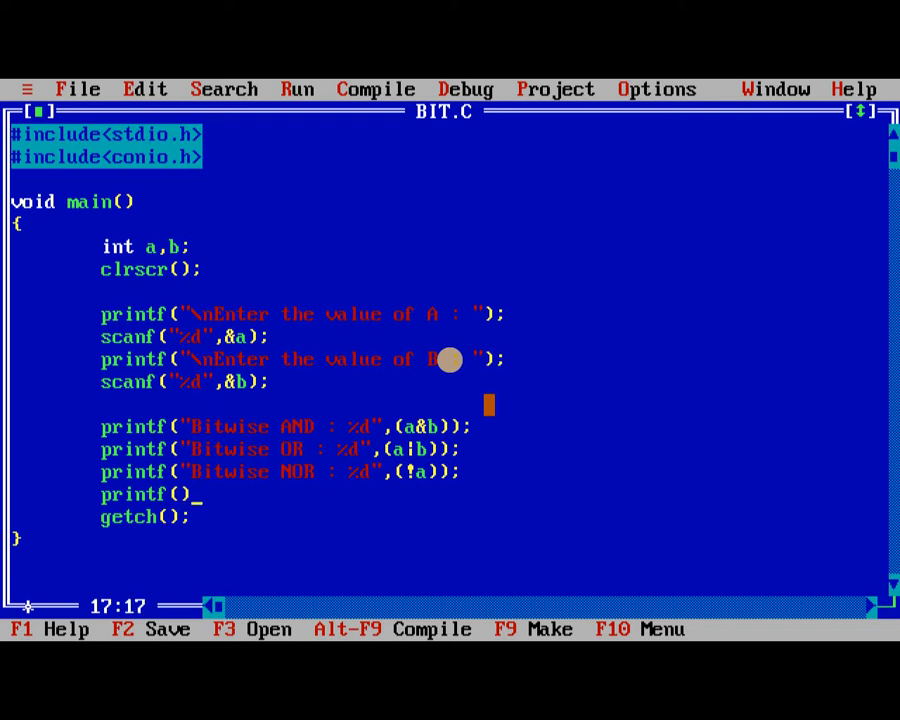
text("Bitwise)
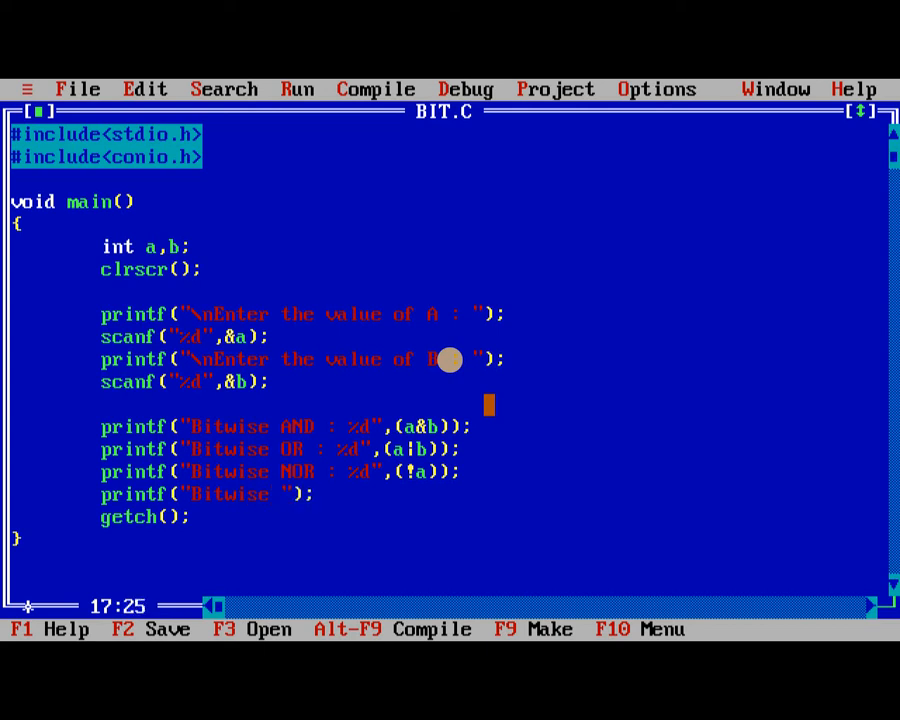
text(XOR :)
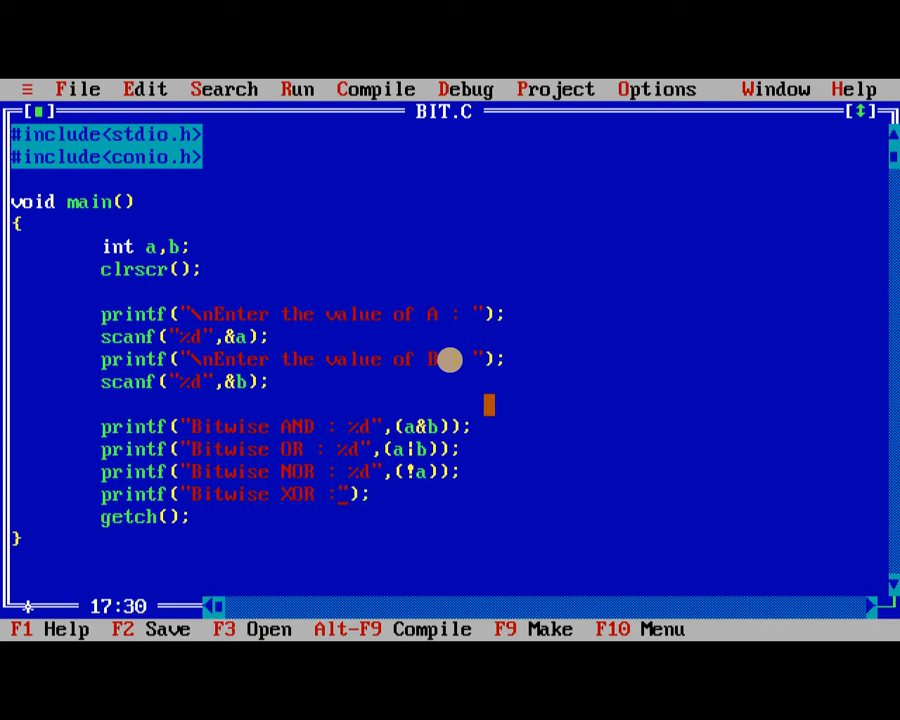
text(%d)
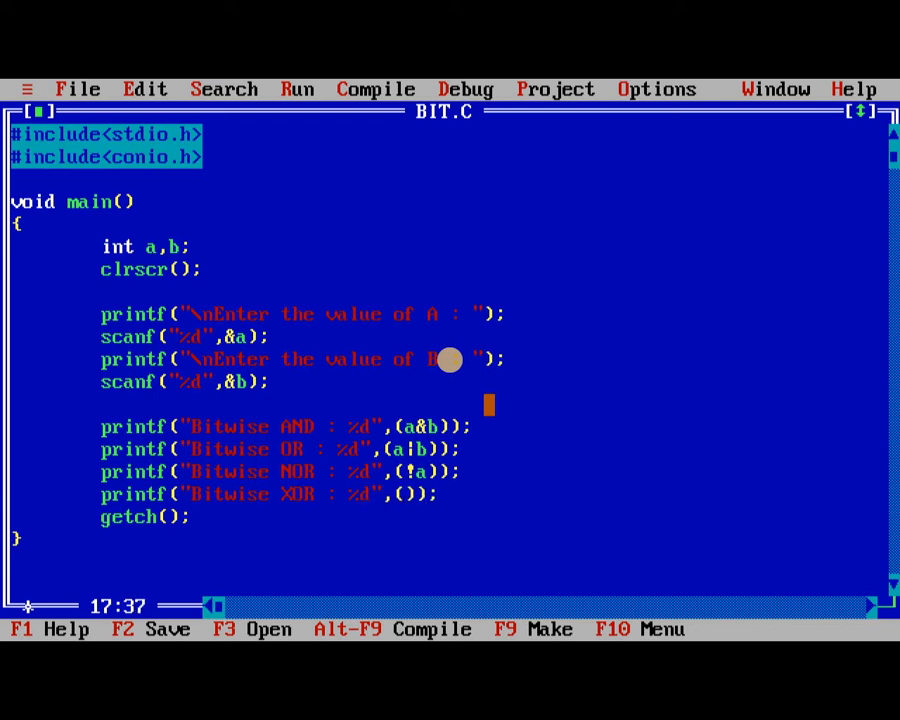
text(a)
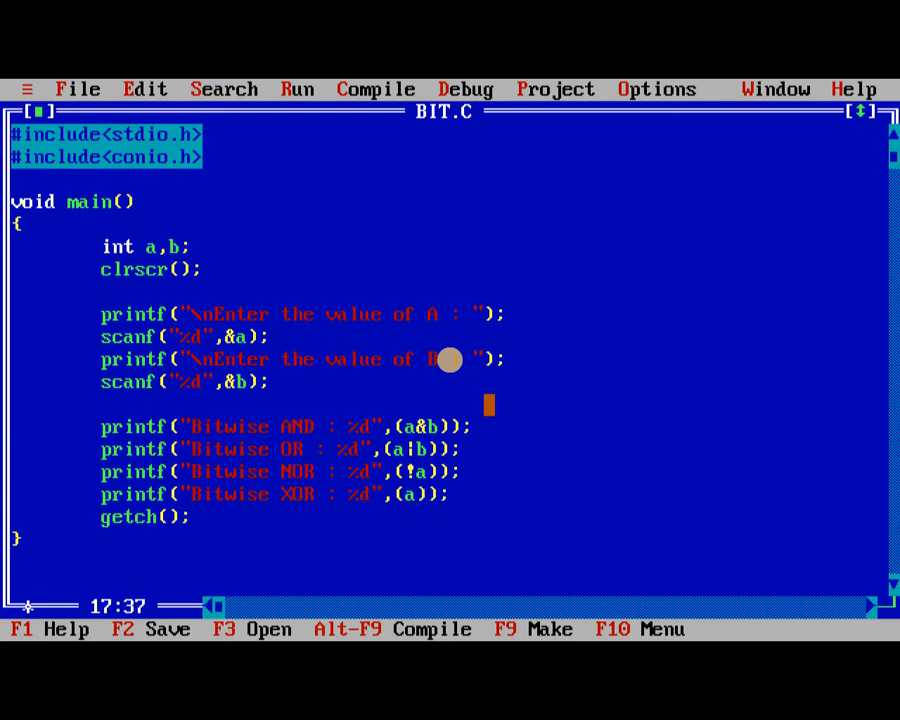
text(^b)
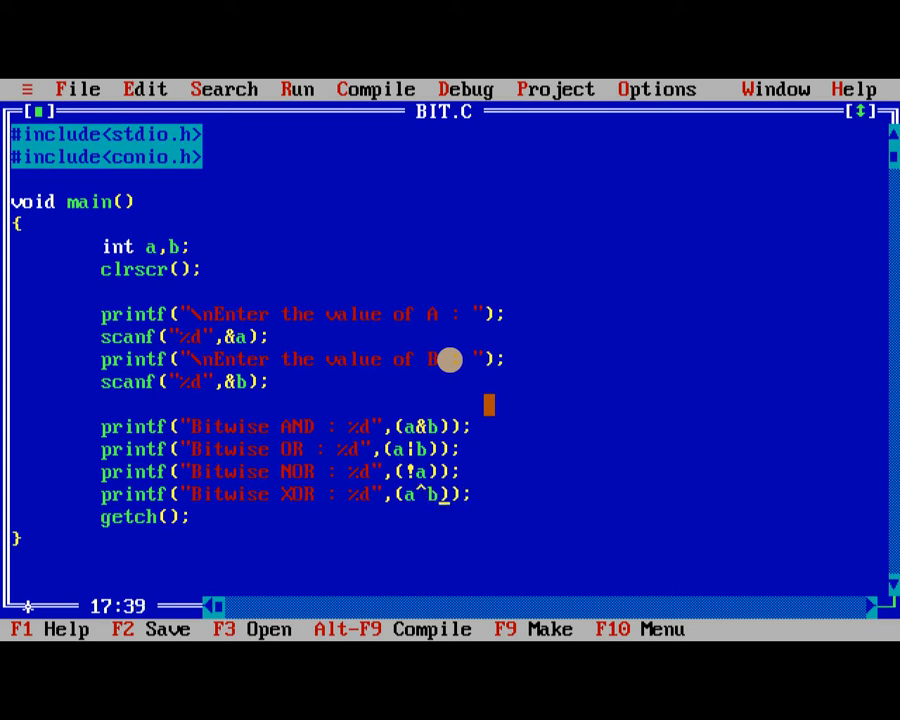
text(p)
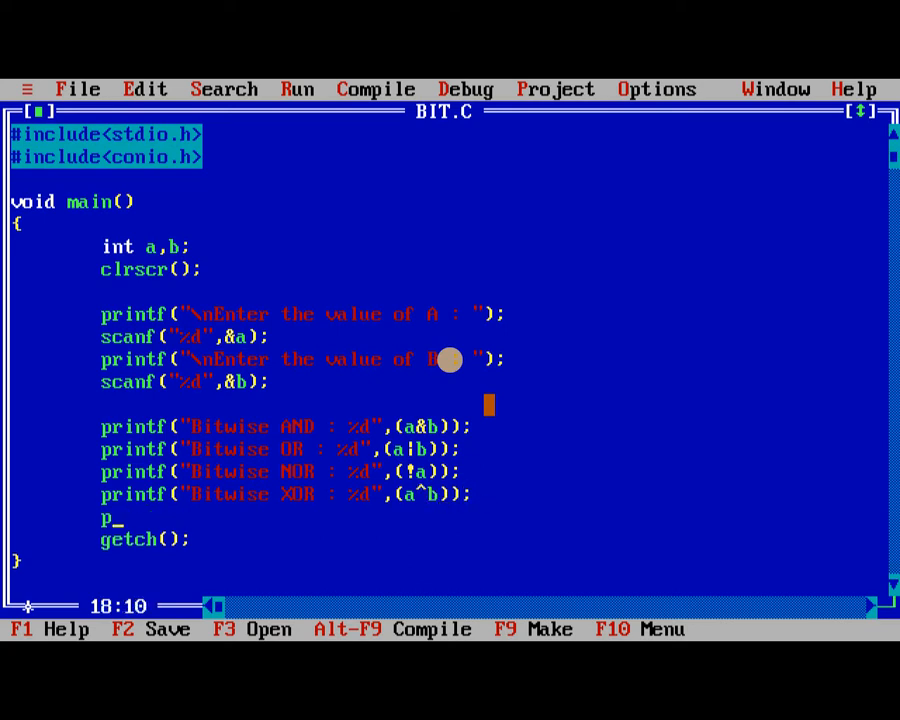
Step: Add a printf line showing Tidle as ~a
text(rintf();)
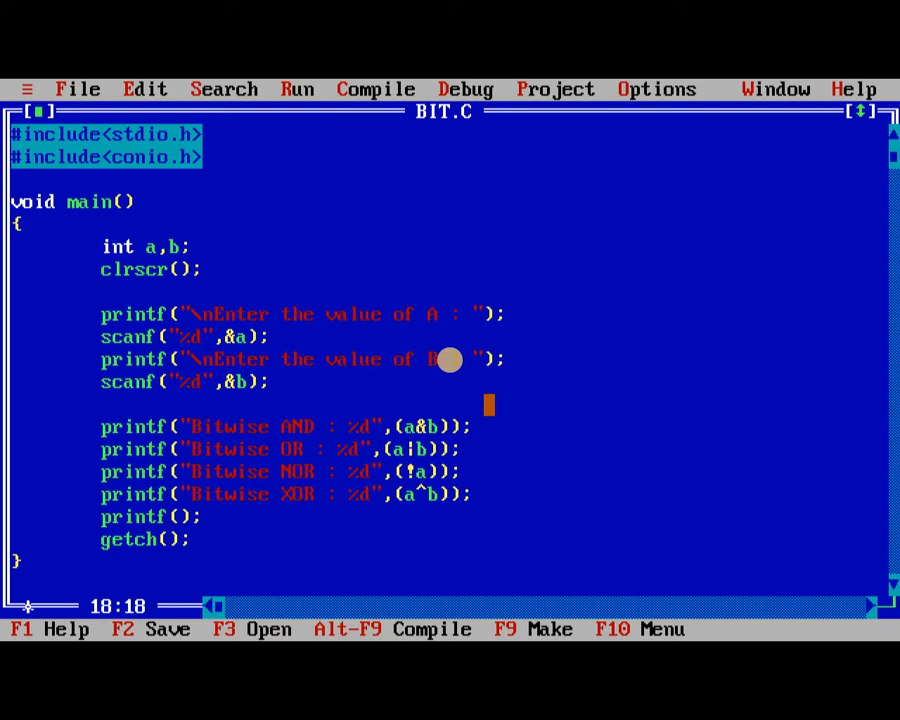
text("")
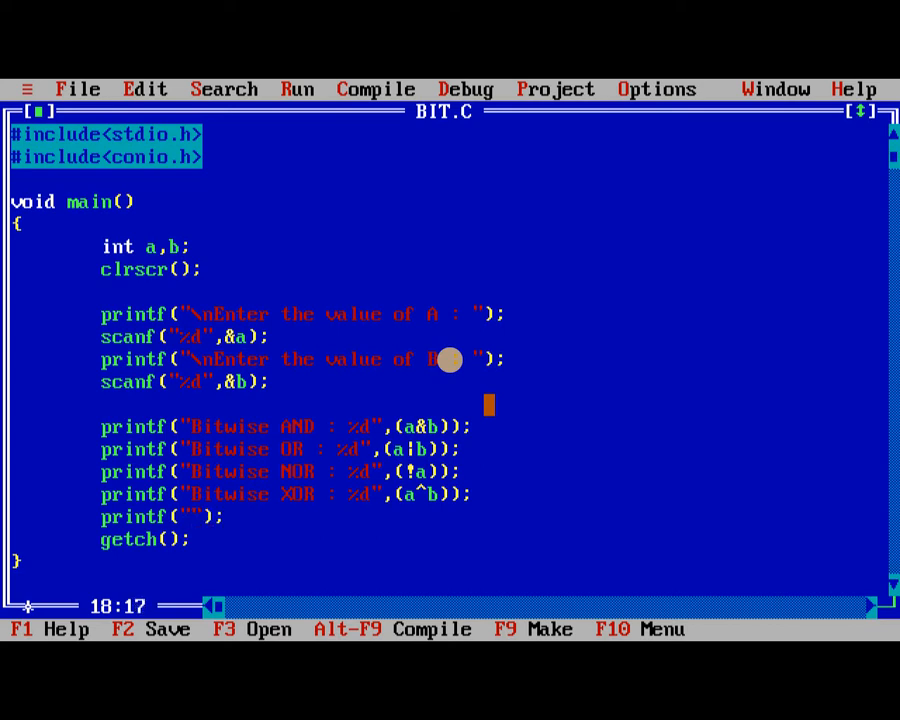
text(Tidle :)
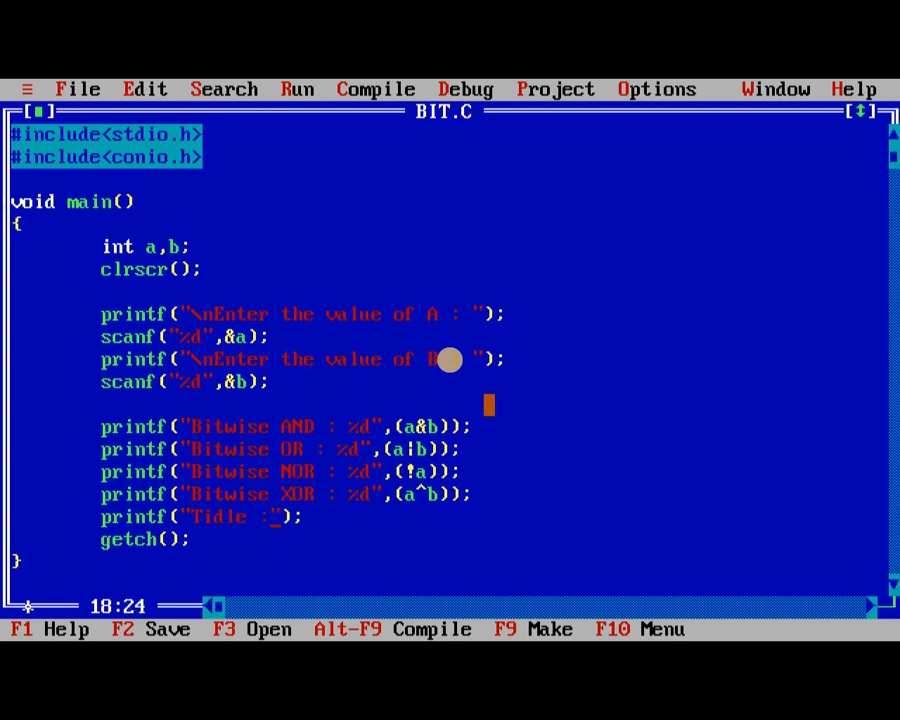
text(%d)
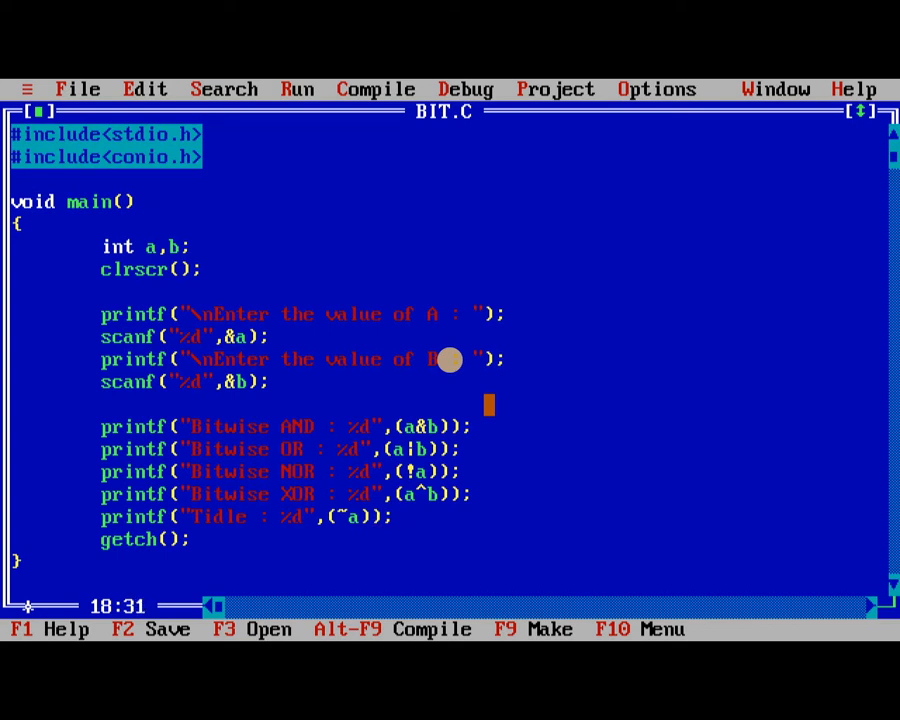
key(enter)
text(printf("");)
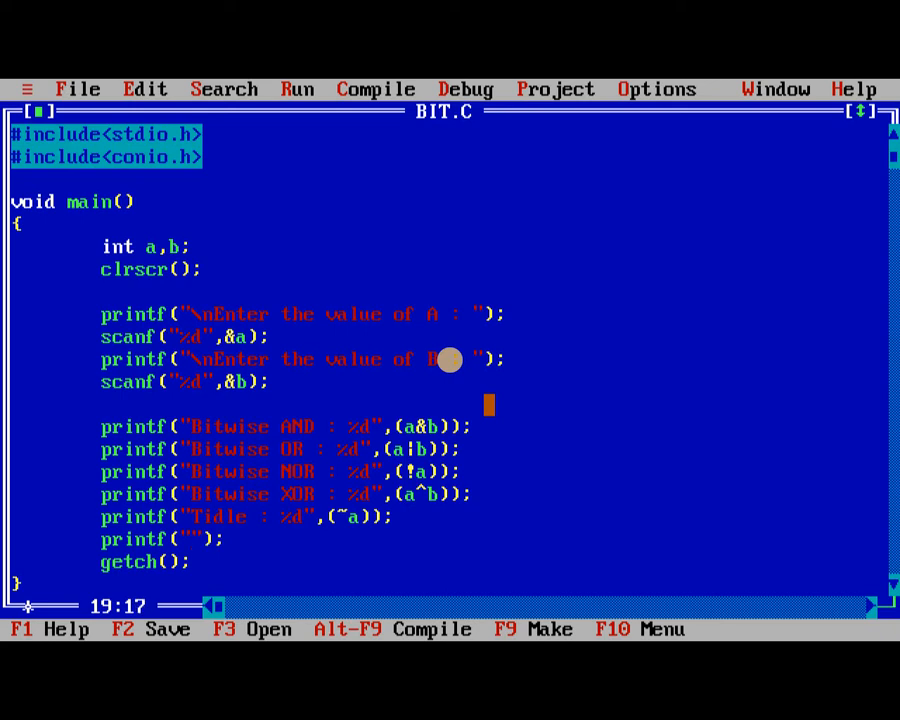
Step: Add printf lines for Shift Right (a>>2) and Shift Left (a<<2)
text(Shift Right : %d)
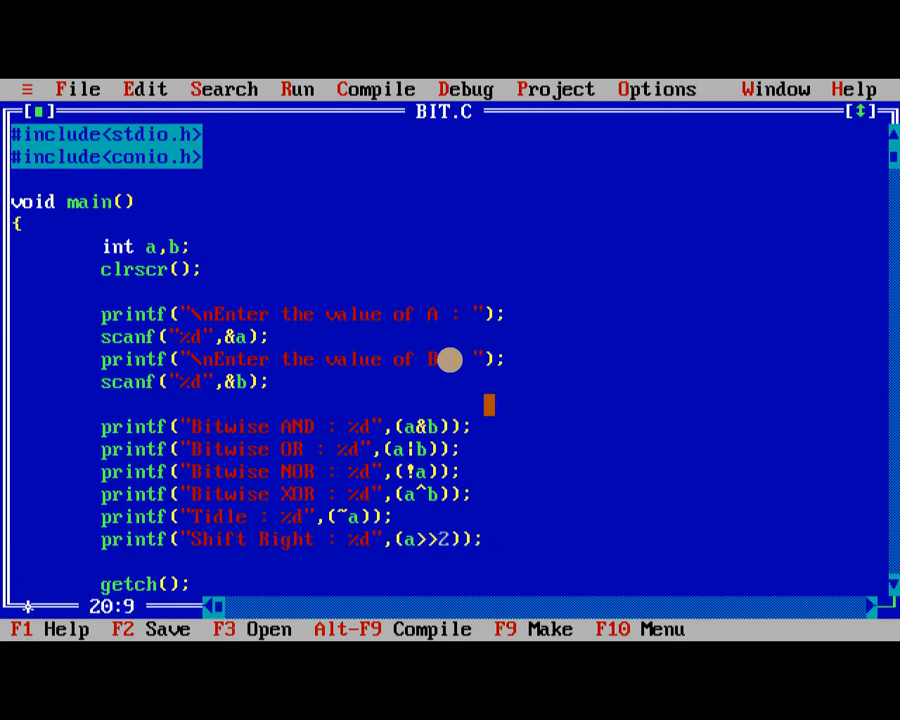
text(printf();)
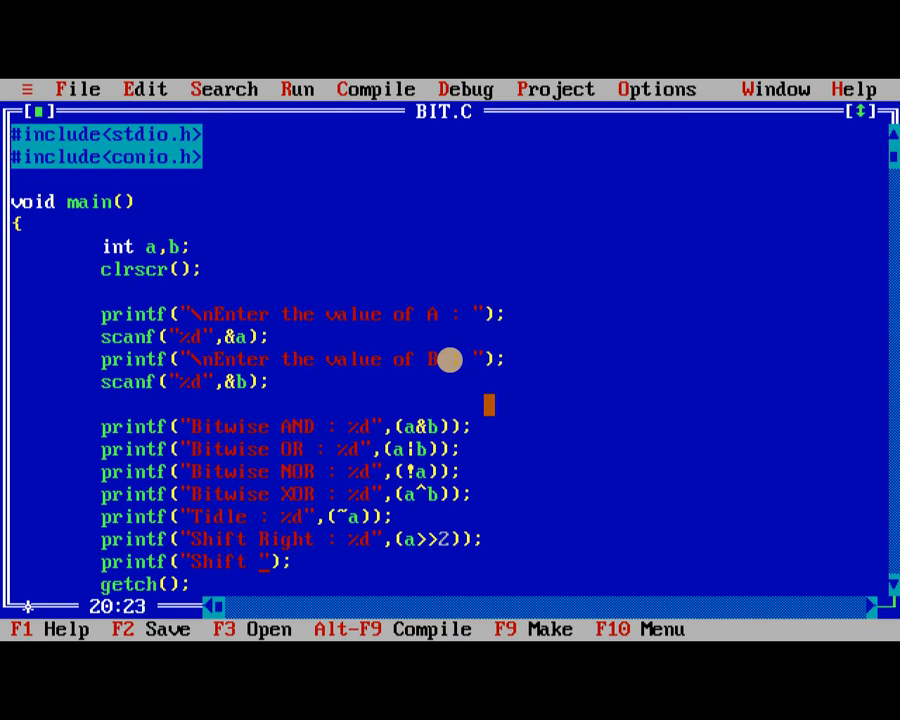
text(Left : %d)
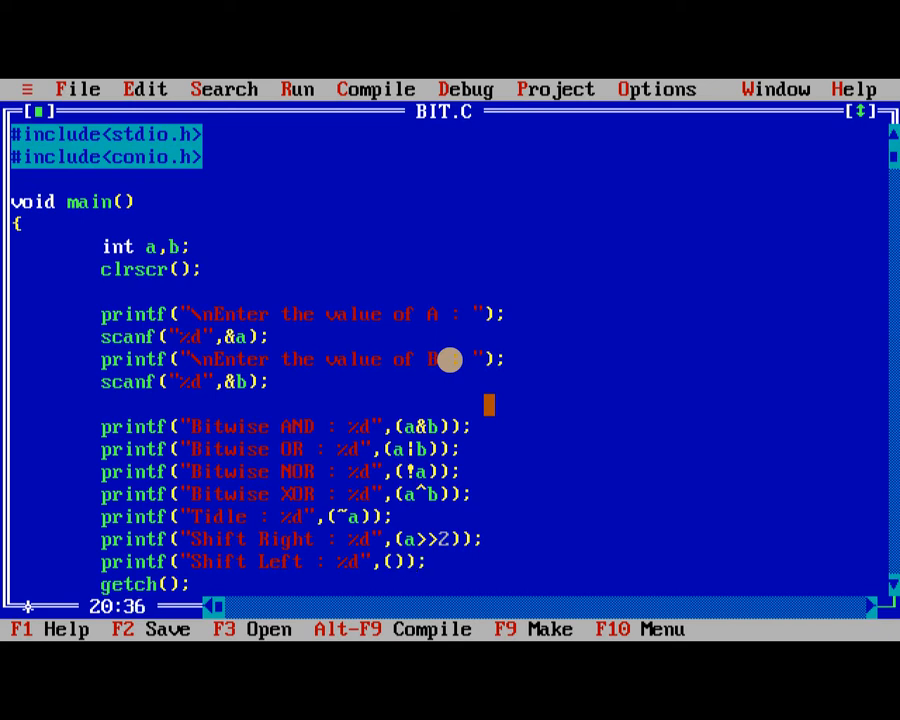
text(a<<2)
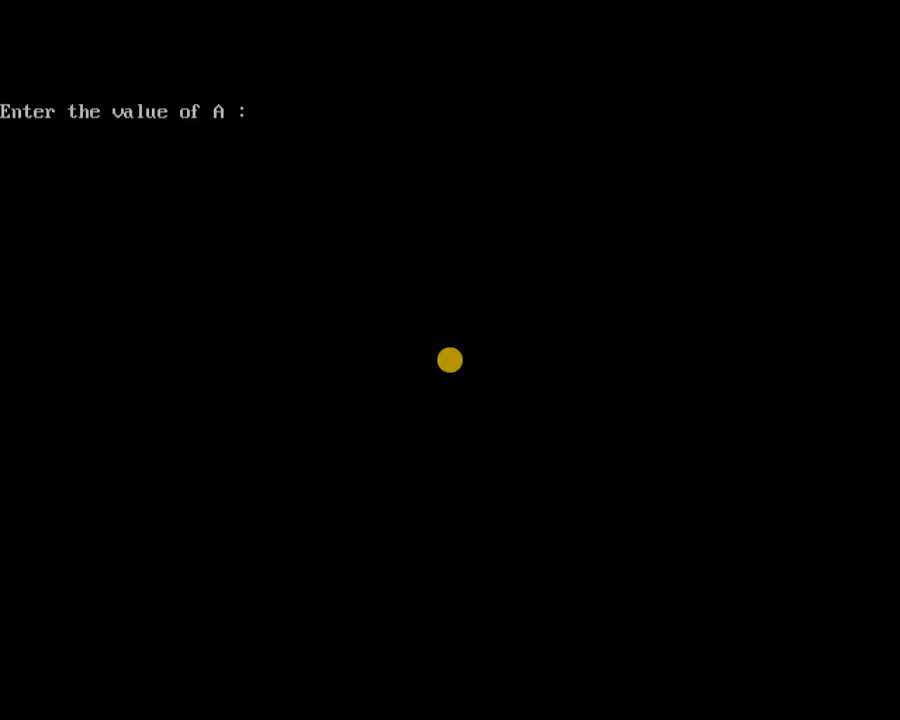
Step: Run BIT.C entering 7 for A and 9 for B
text(10)
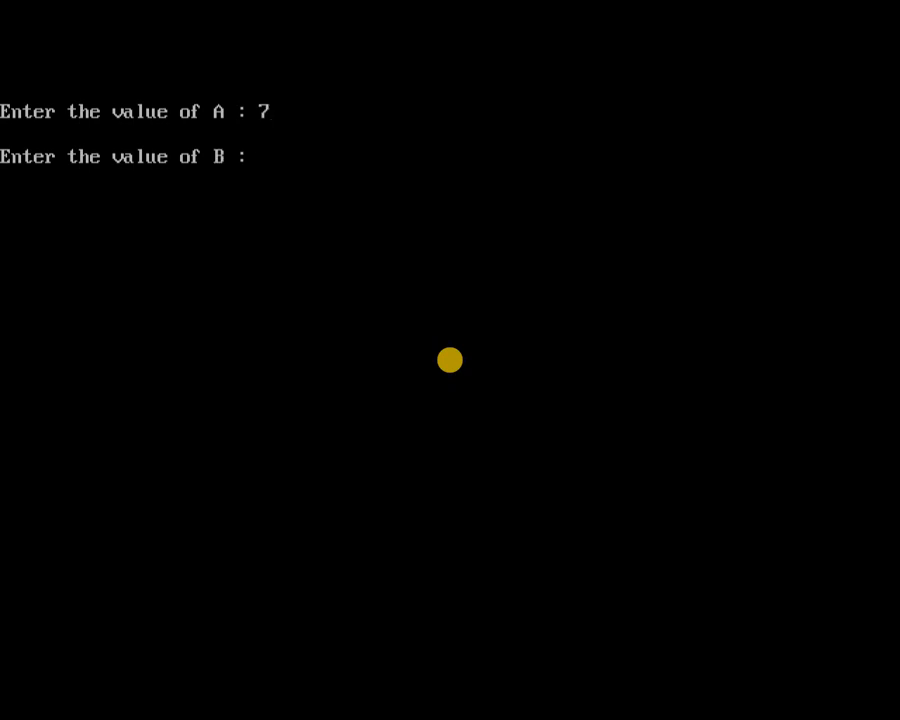
text(9)
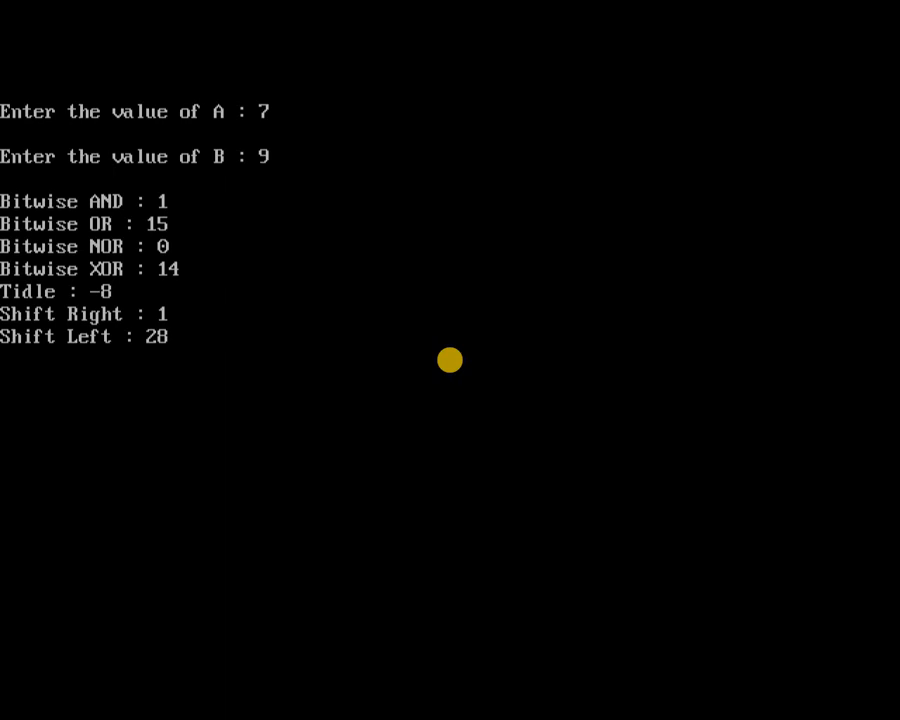